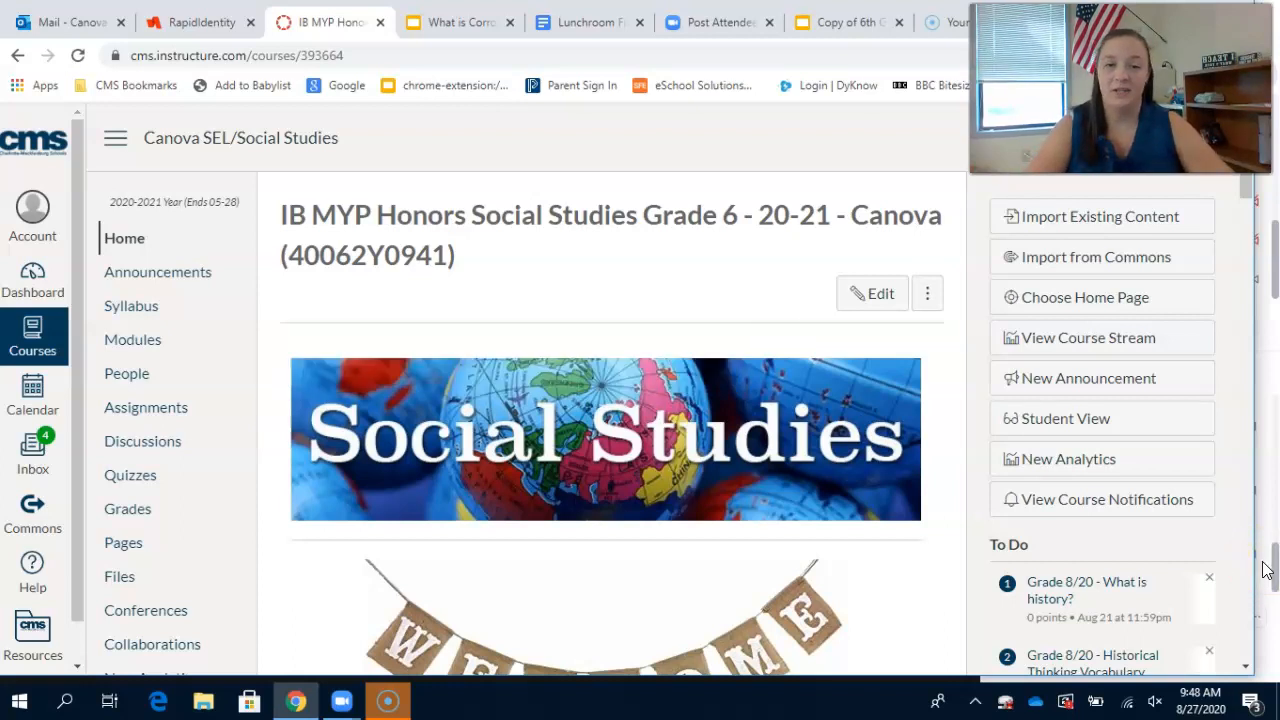
pyautogui.moveTo(948, 536)
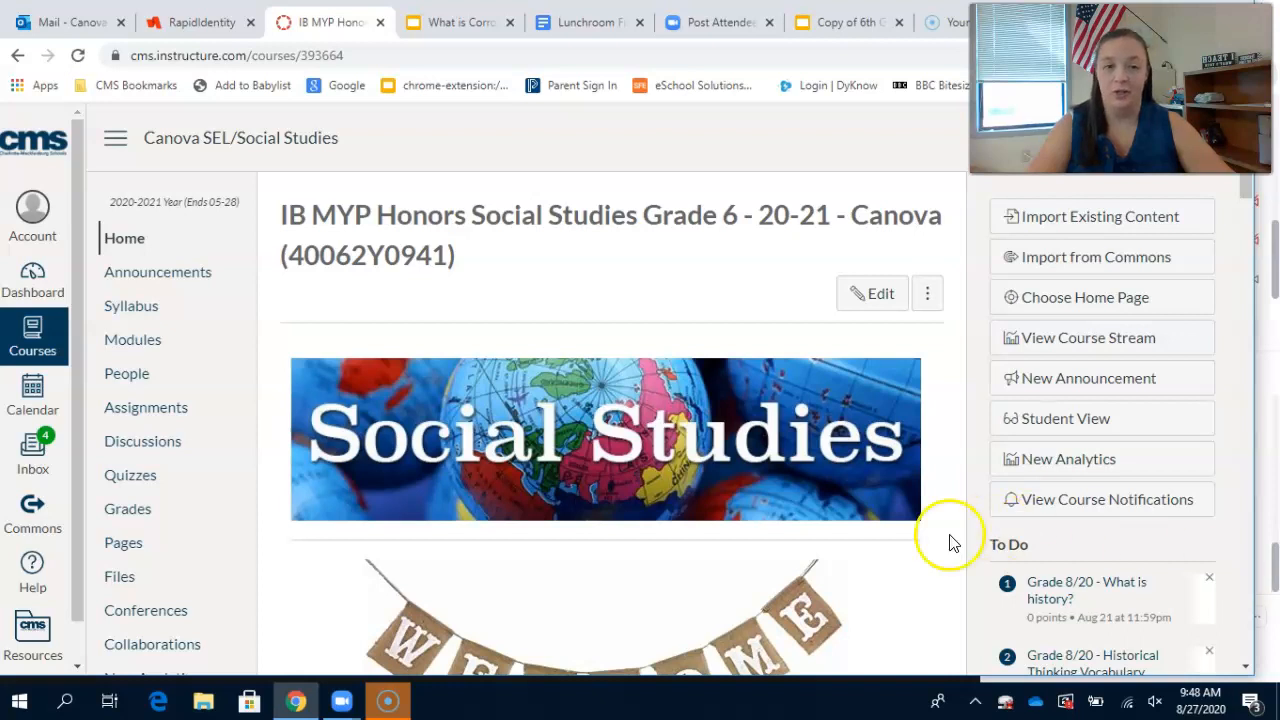
# Enter the course's weekly materials via ENTER HERE and reach the Week 3 module items.
pyautogui.scroll(-3)
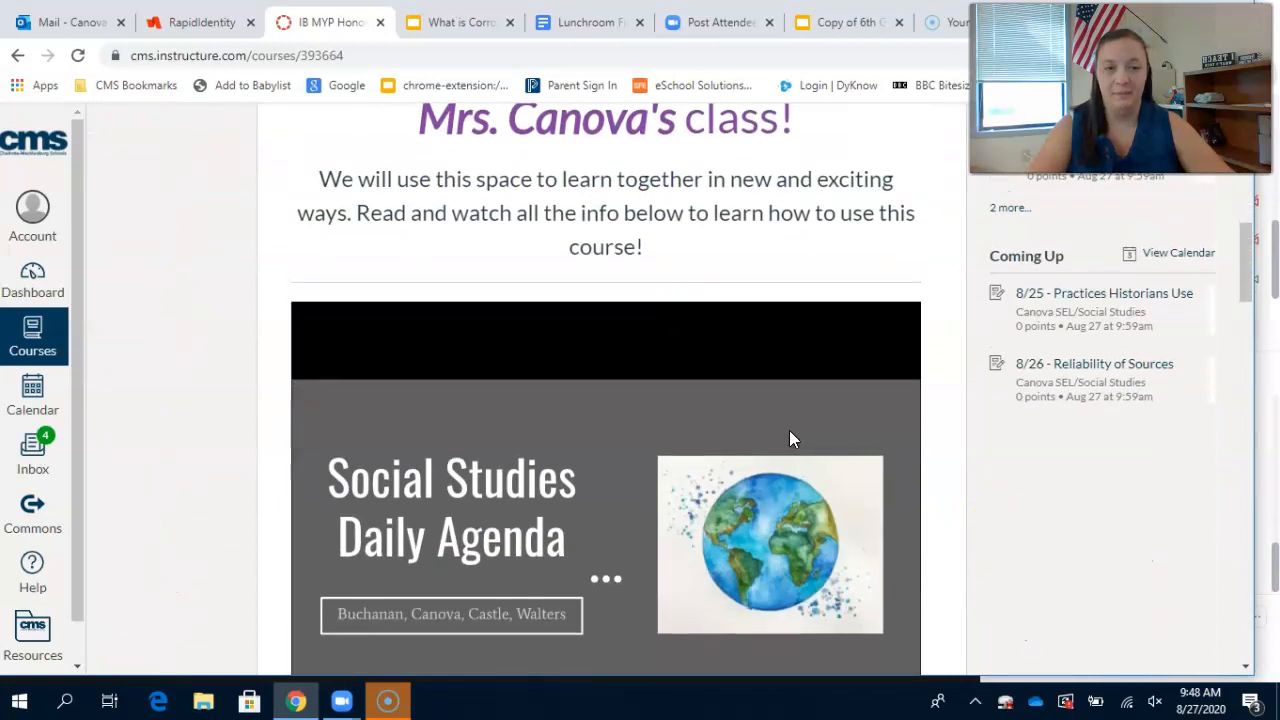
pyautogui.scroll(-3)
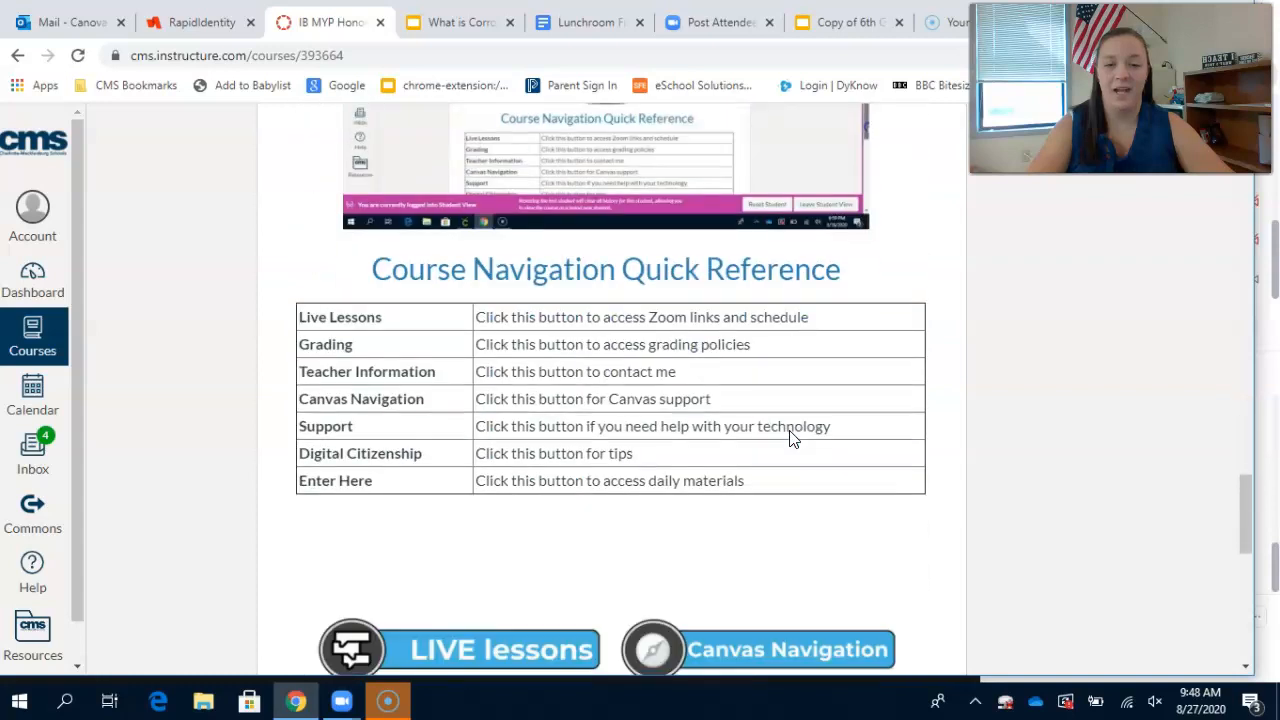
pyautogui.scroll(-3)
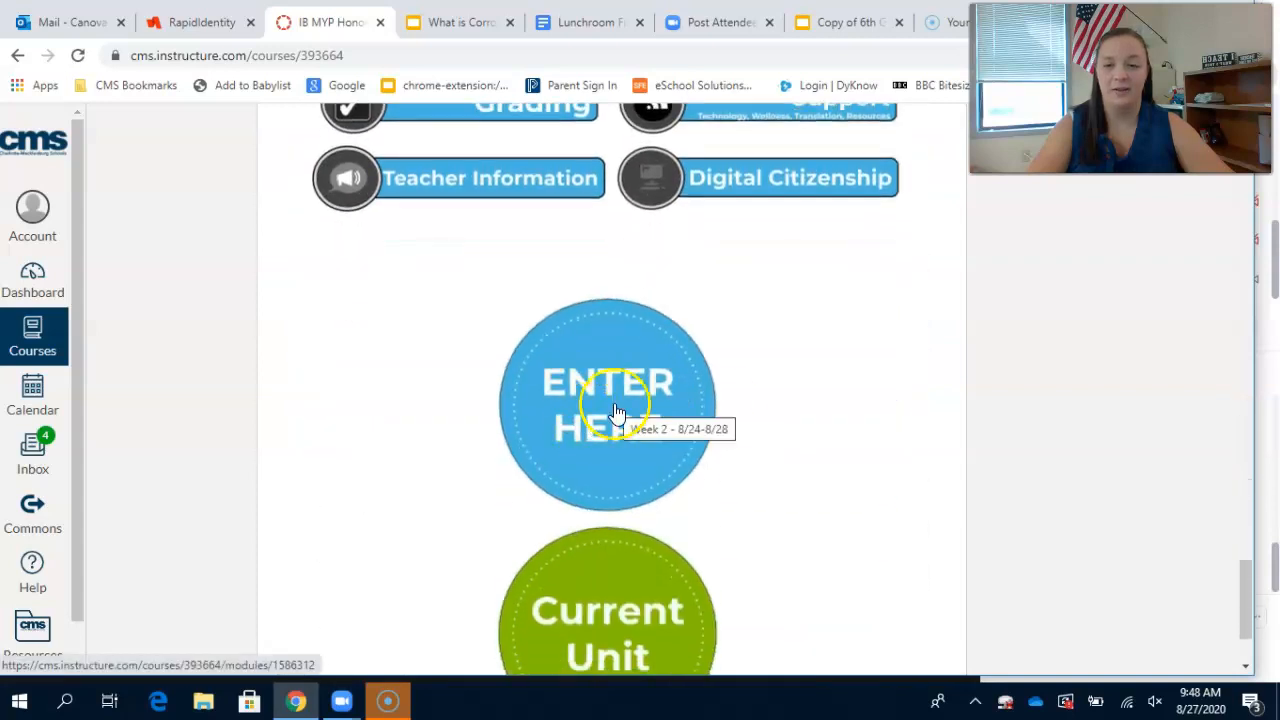
pyautogui.click(608, 400)
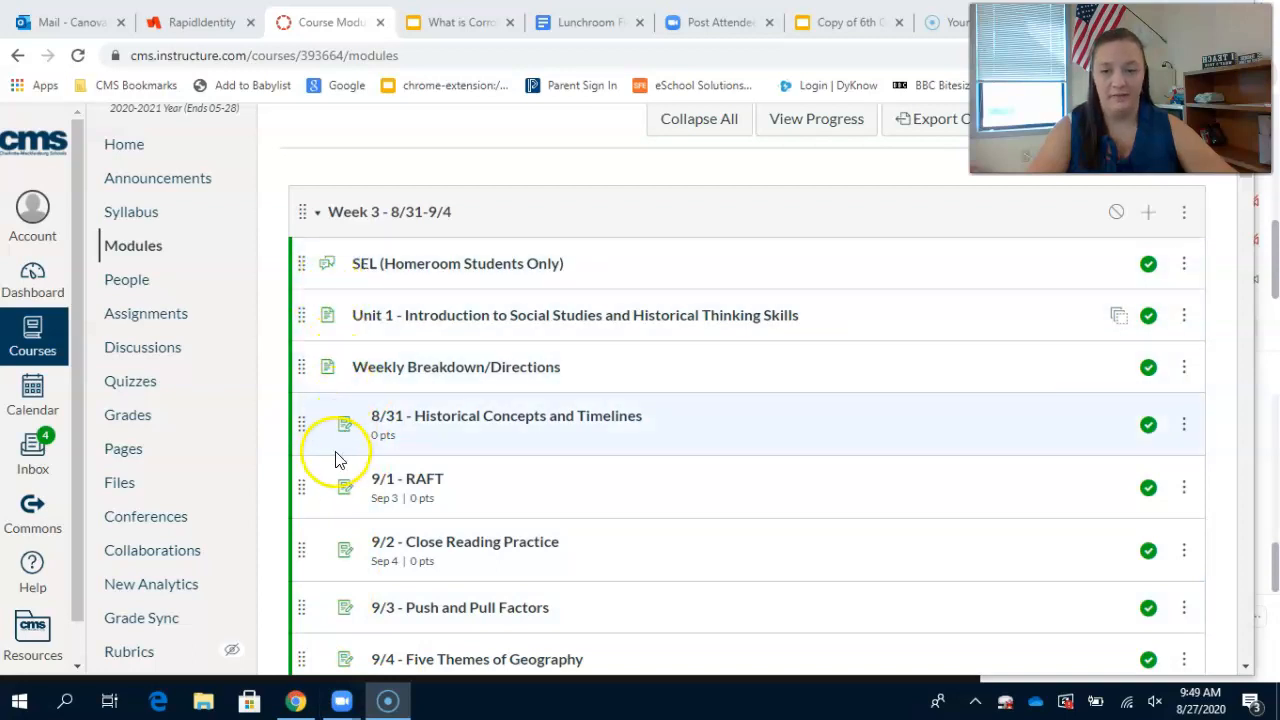
pyautogui.scroll(-3)
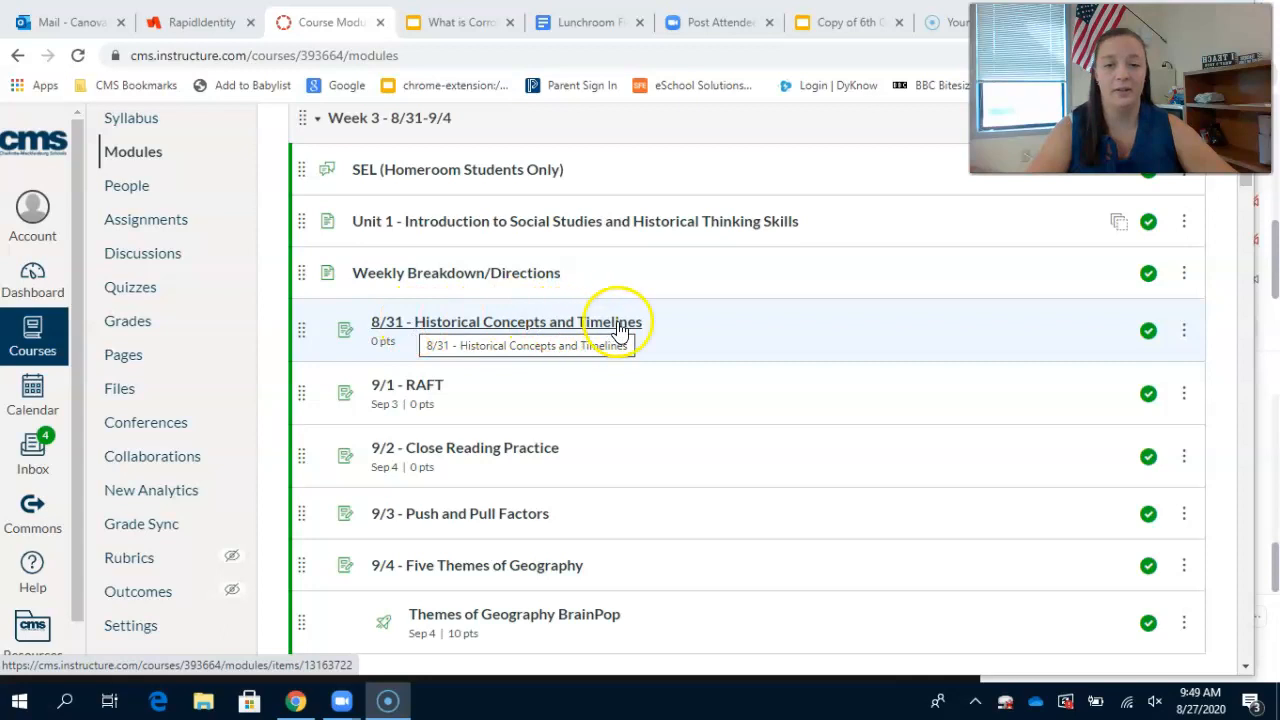
pyautogui.moveTo(722, 310)
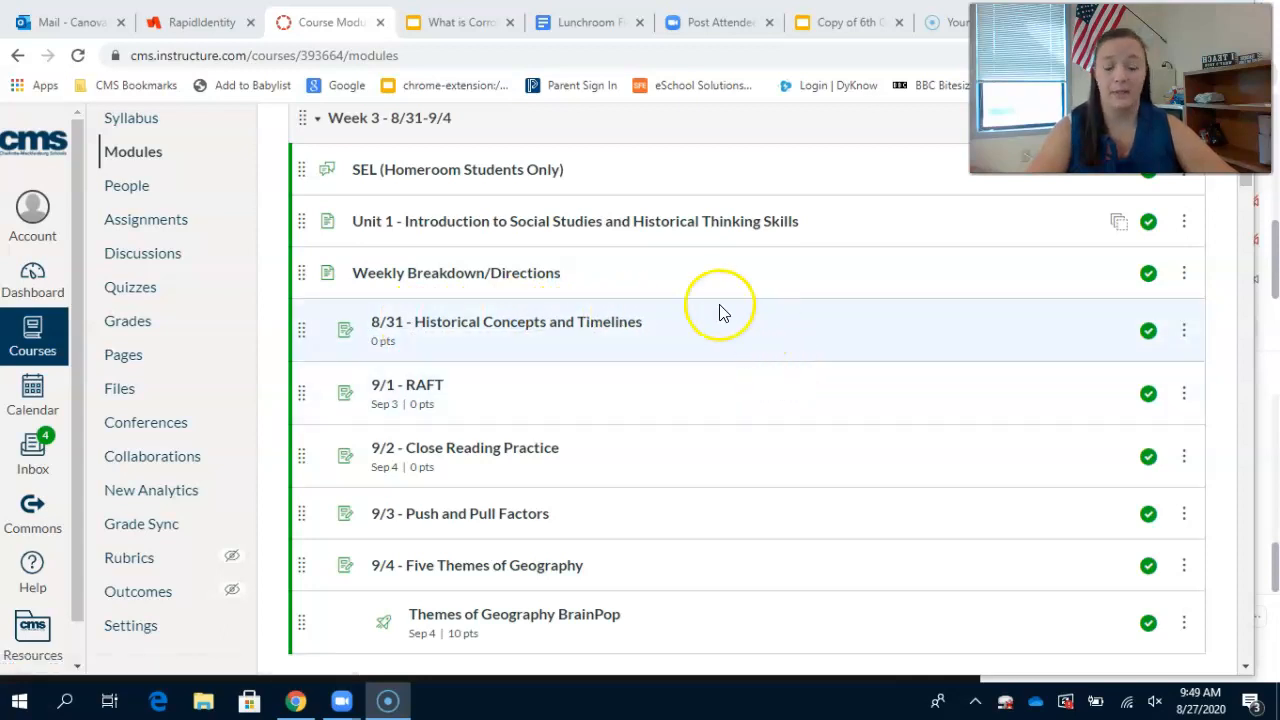
# Open '8/31 - Historical Concepts and Timelines' and bring its numbered directions into view.
pyautogui.click(504, 320)
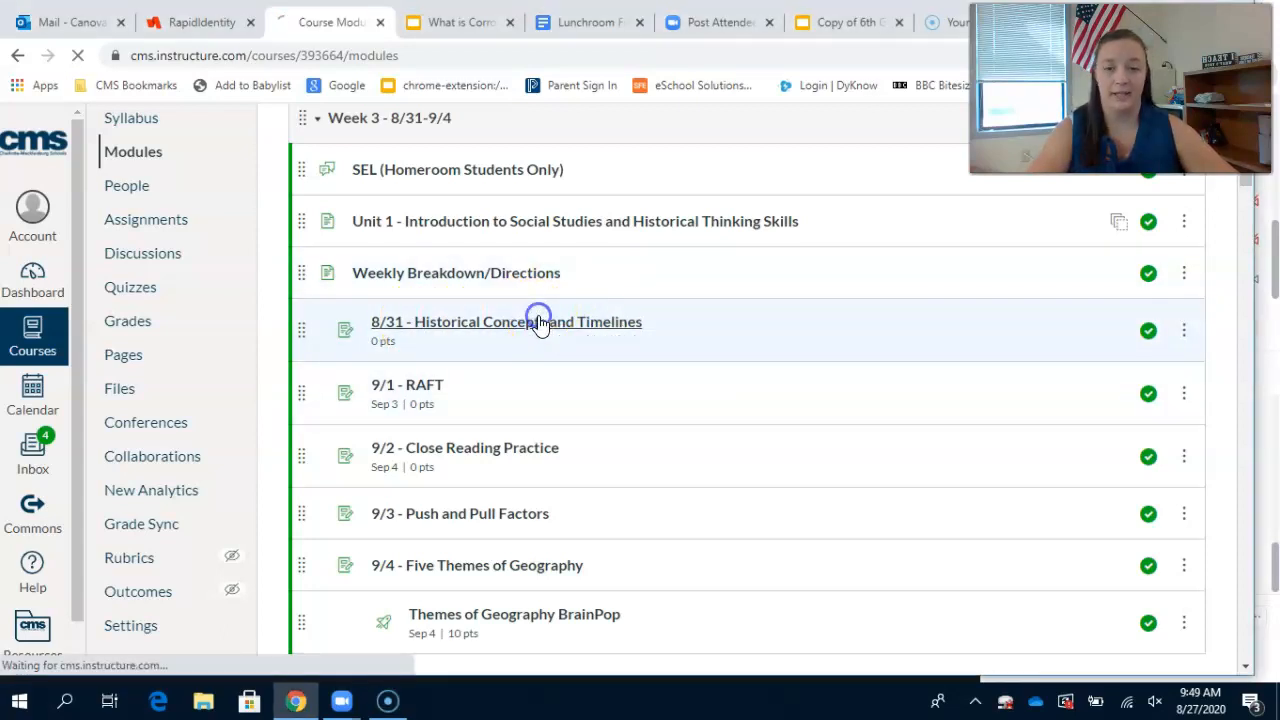
pyautogui.click(504, 320)
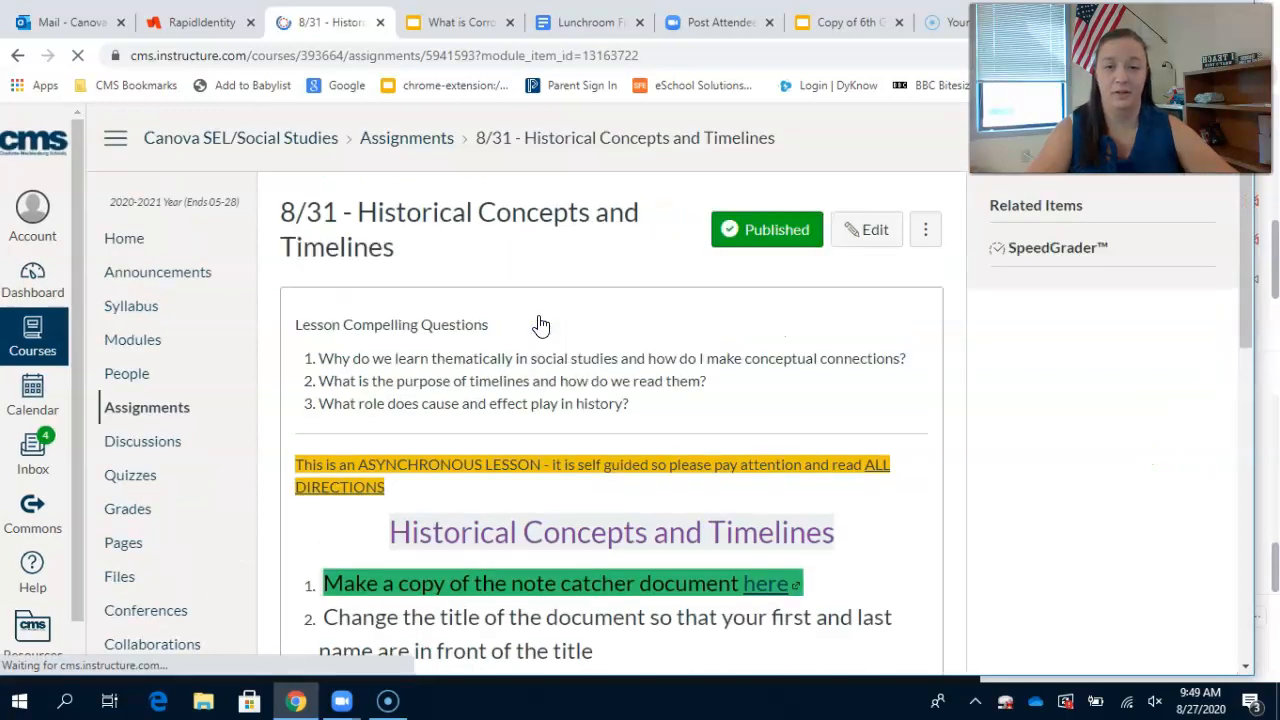
pyautogui.moveTo(1198, 464)
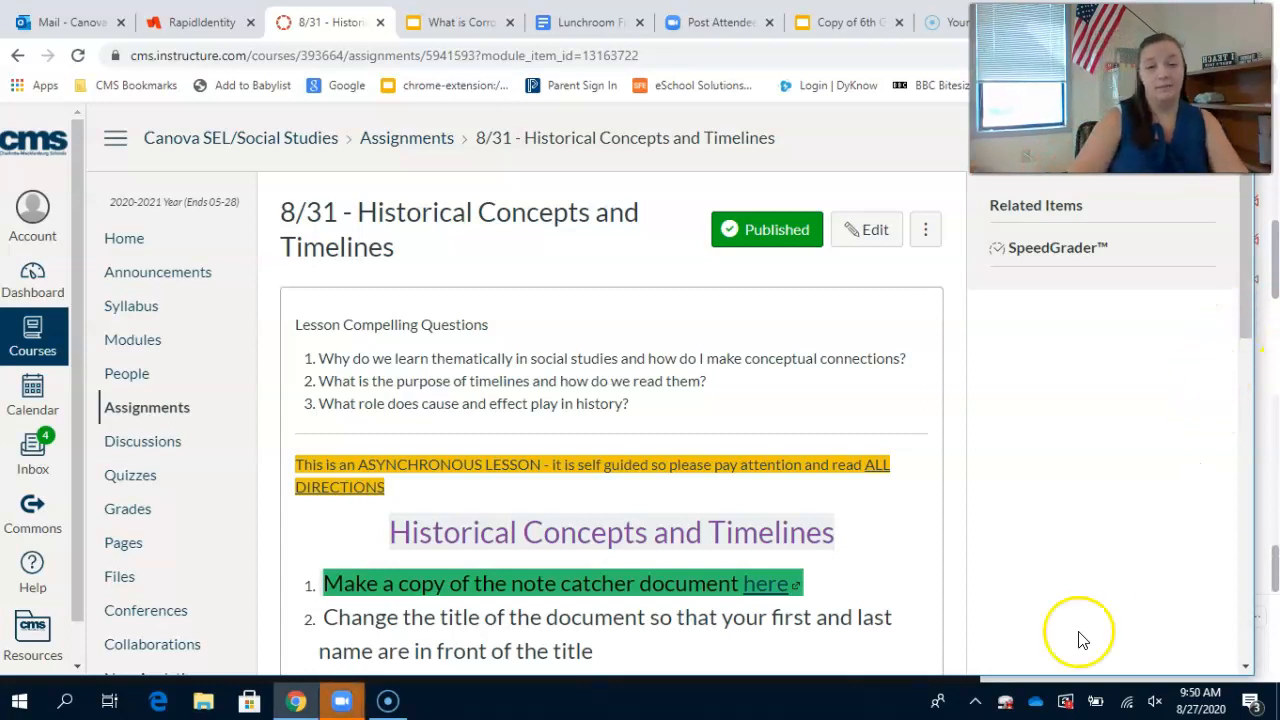
pyautogui.moveTo(900, 490)
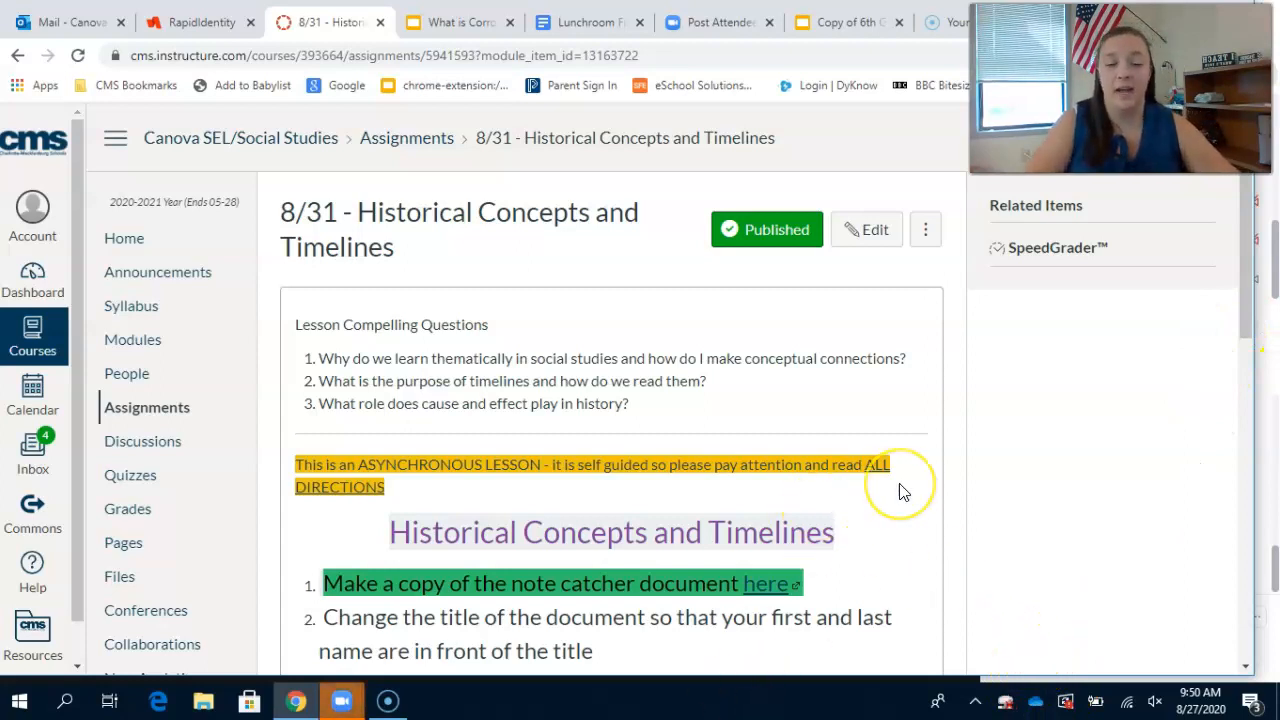
pyautogui.scroll(-3)
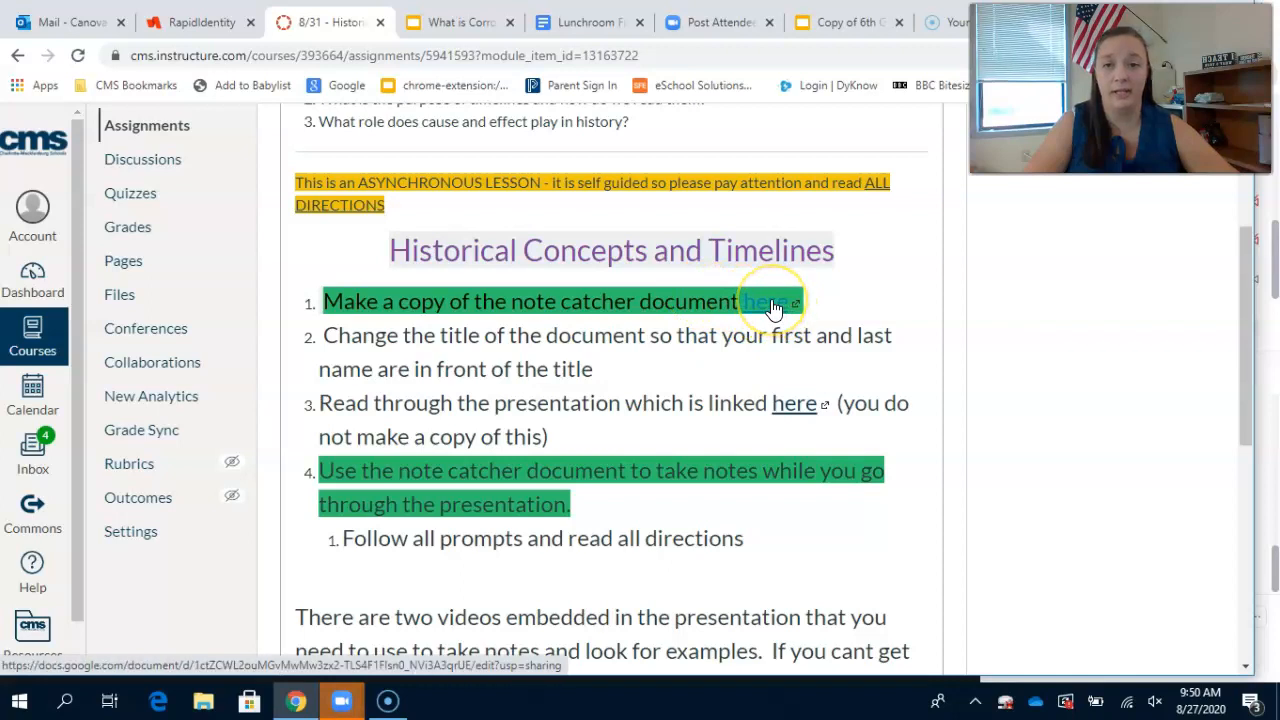
# View the linked SPERT & timeline note catcher's S-P-E chart, then return to the Canvas directions.
pyautogui.click(760, 300)
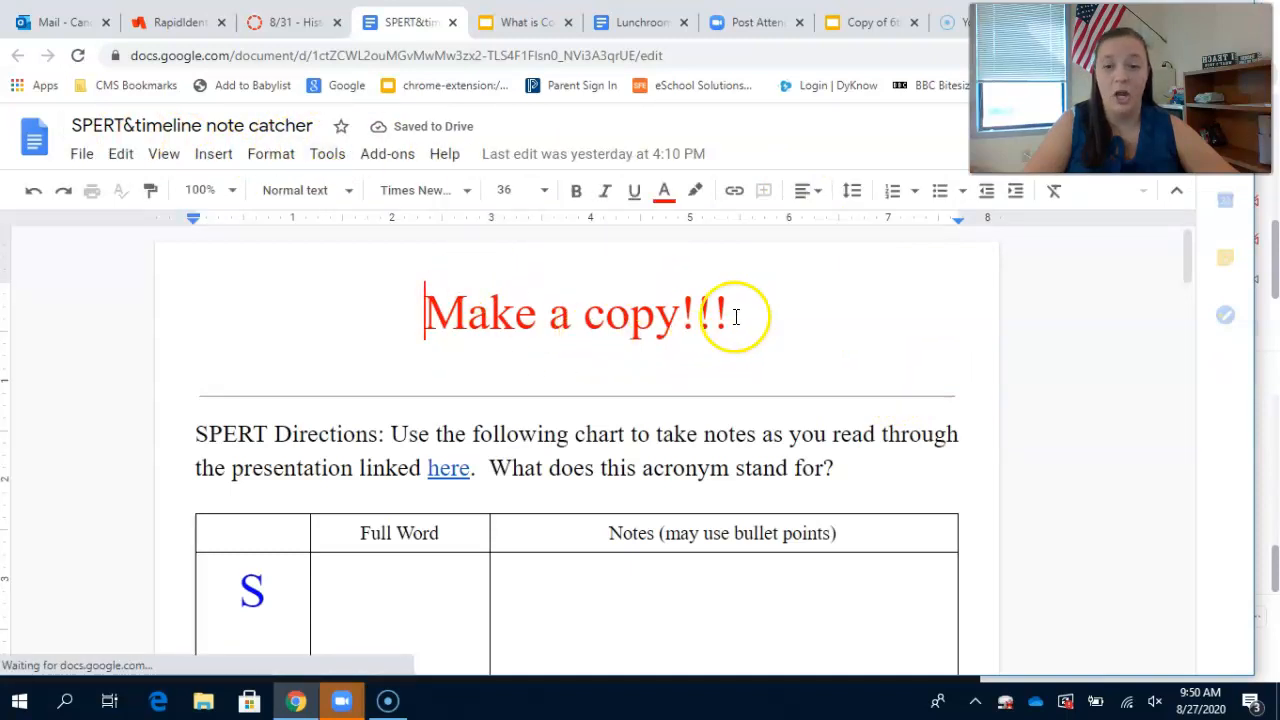
pyautogui.scroll(-3)
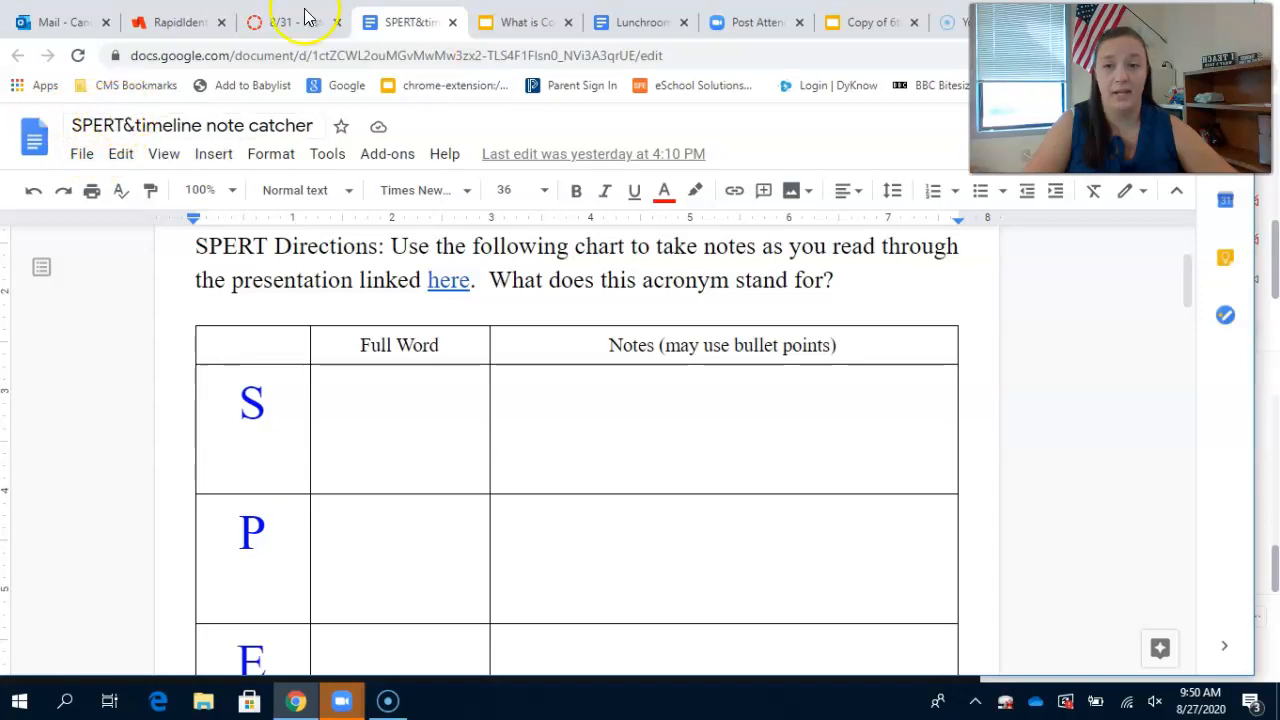
pyautogui.click(290, 22)
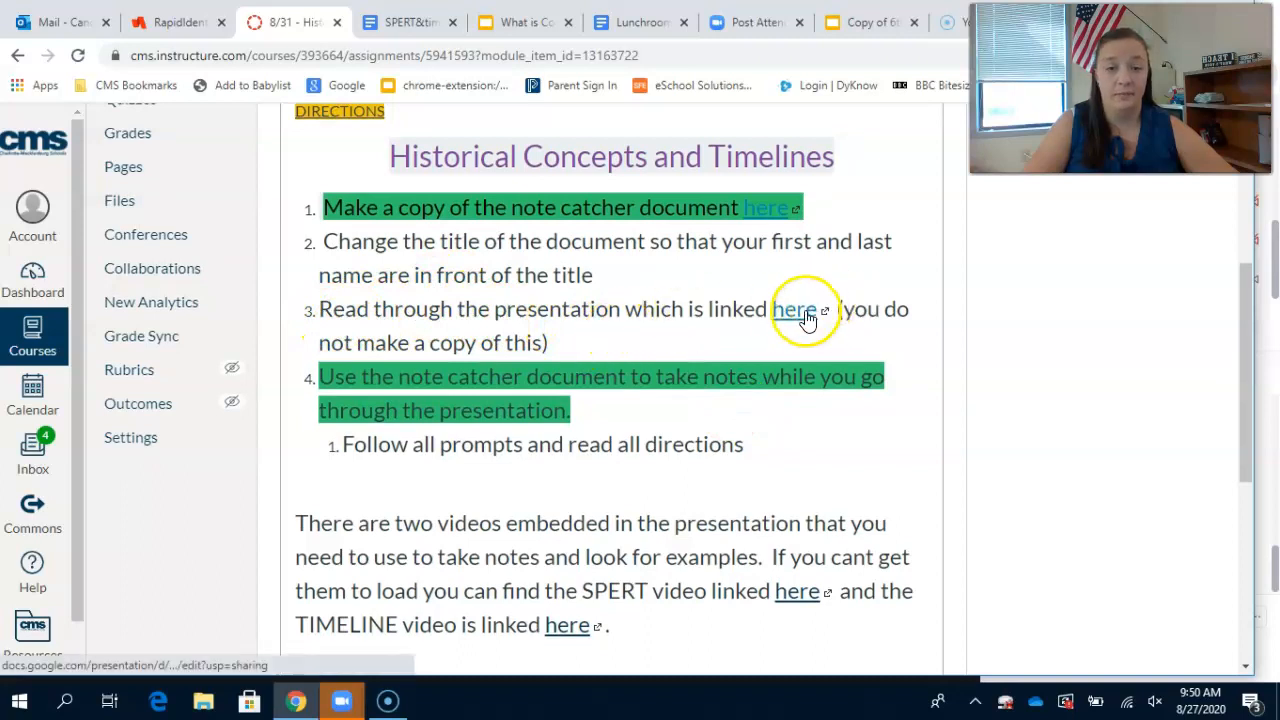
pyautogui.moveTo(792, 308)
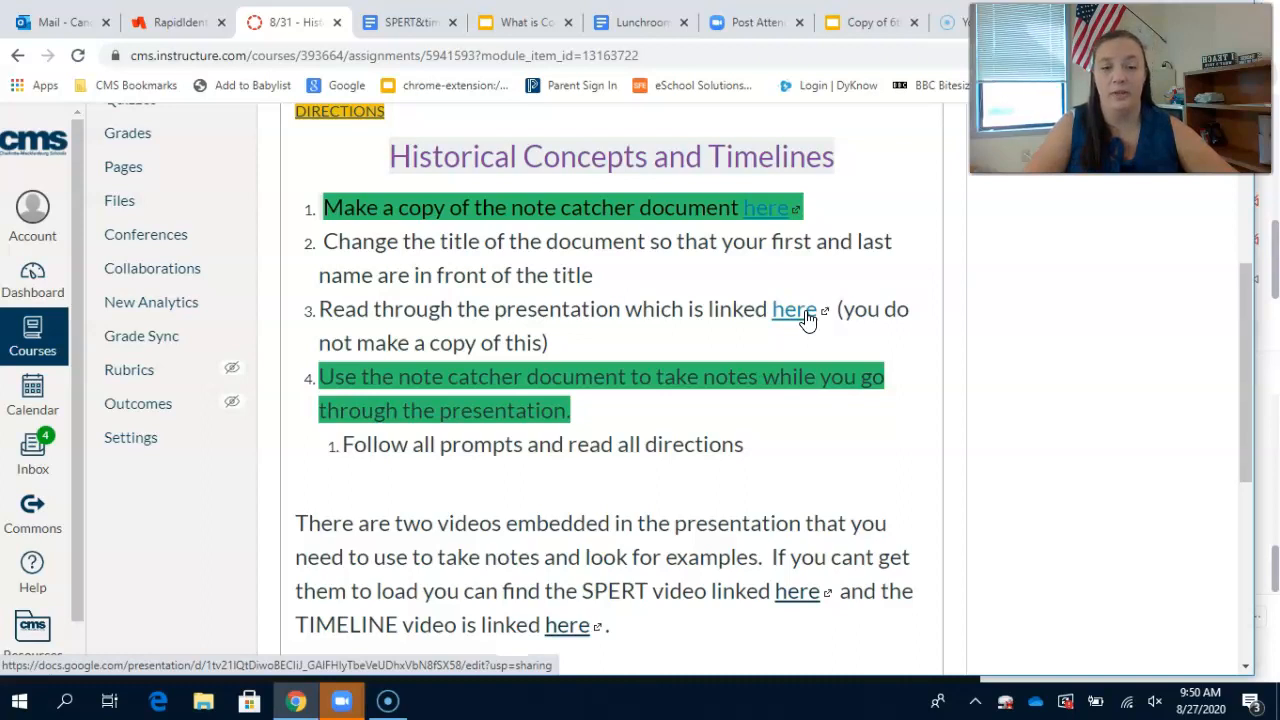
# View the linked presentation's Instructions and 'History is...' slides, then go to the note catcher.
pyautogui.click(792, 308)
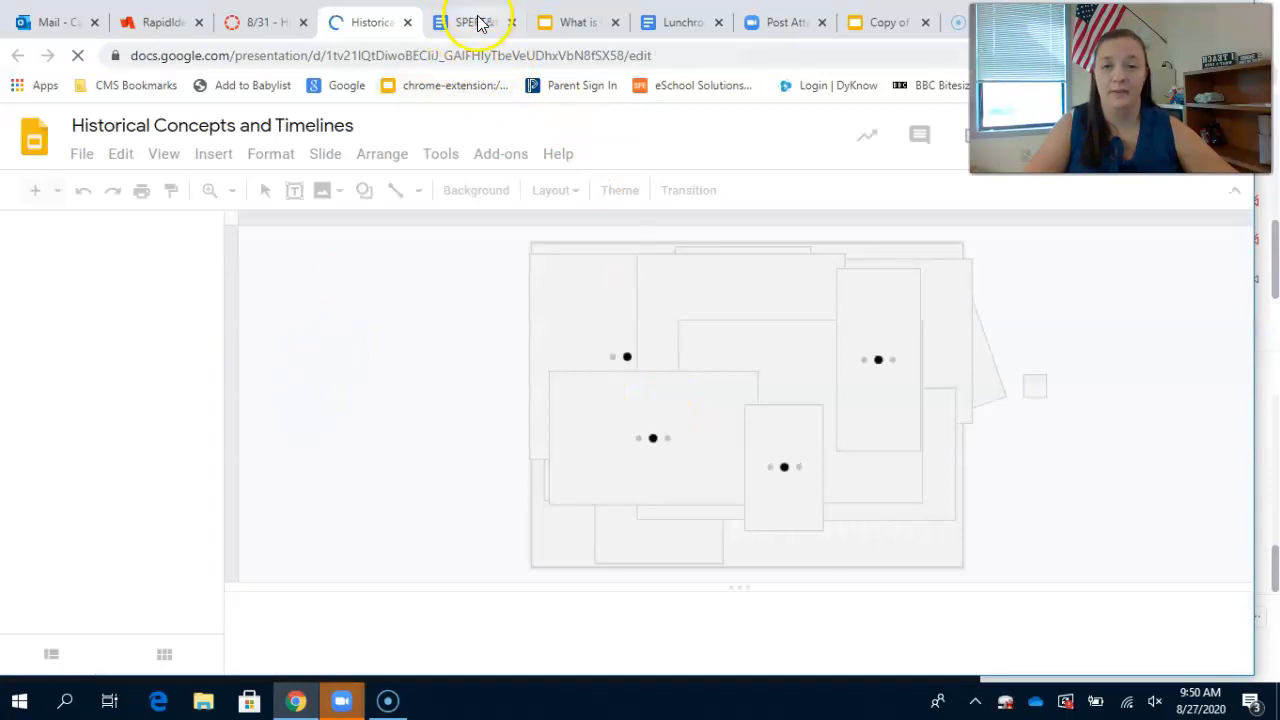
pyautogui.click(472, 22)
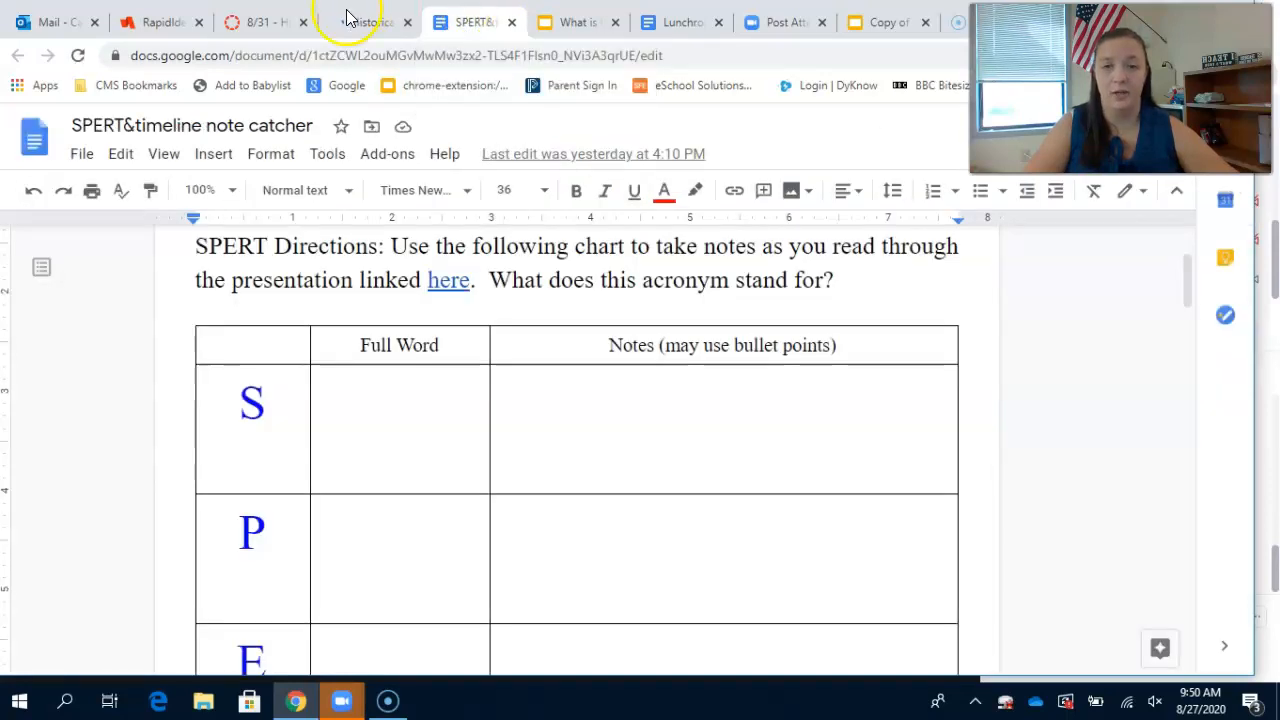
pyautogui.click(360, 20)
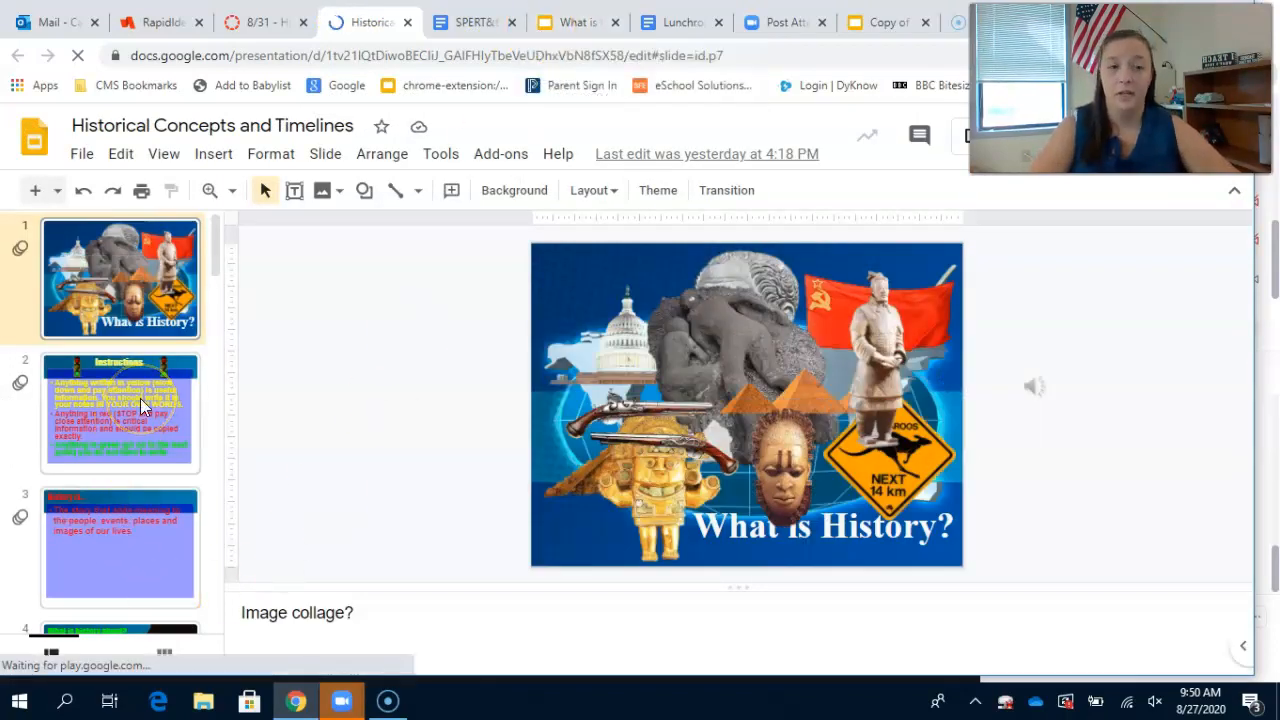
pyautogui.click(120, 412)
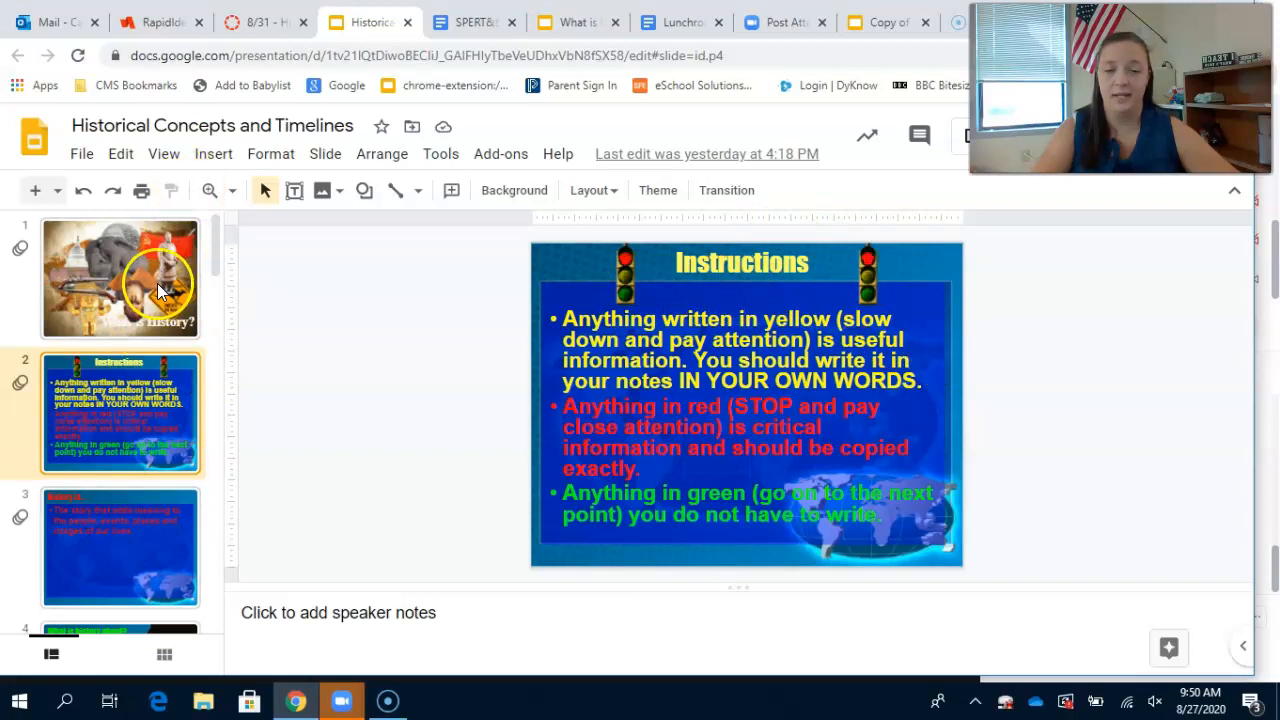
pyautogui.moveTo(336, 352)
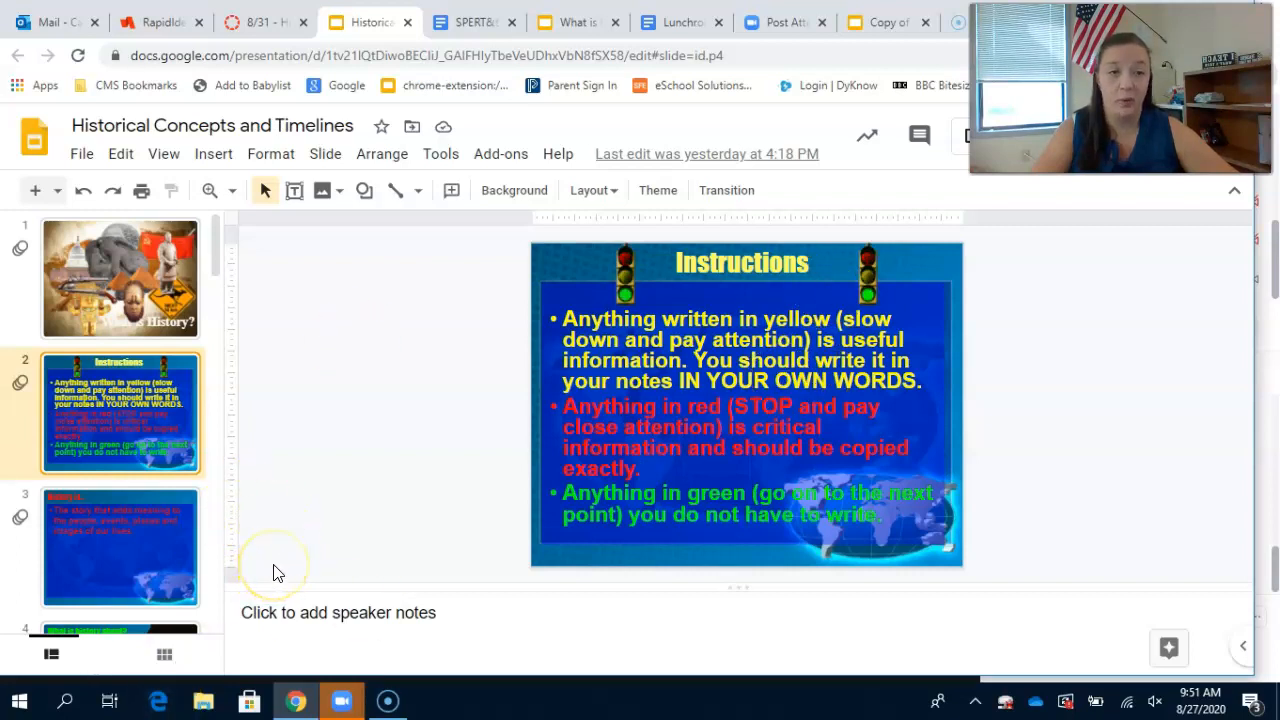
pyautogui.moveTo(164, 564)
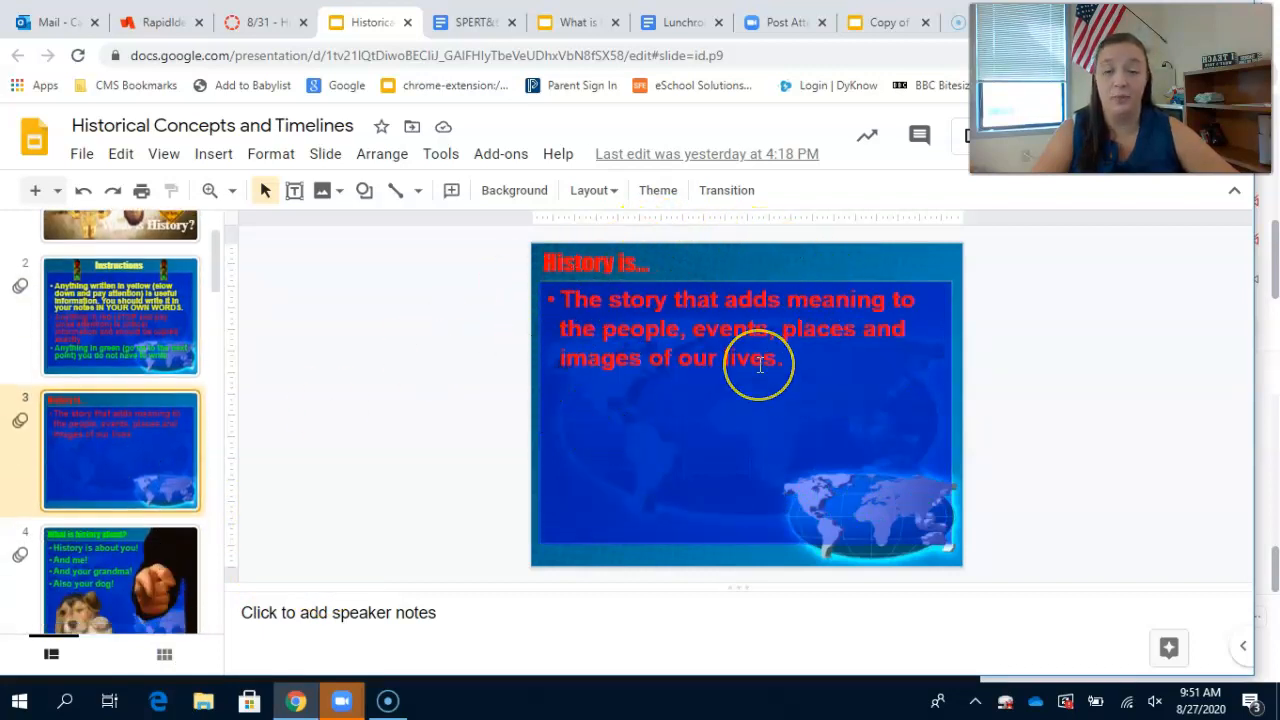
pyautogui.moveTo(704, 304)
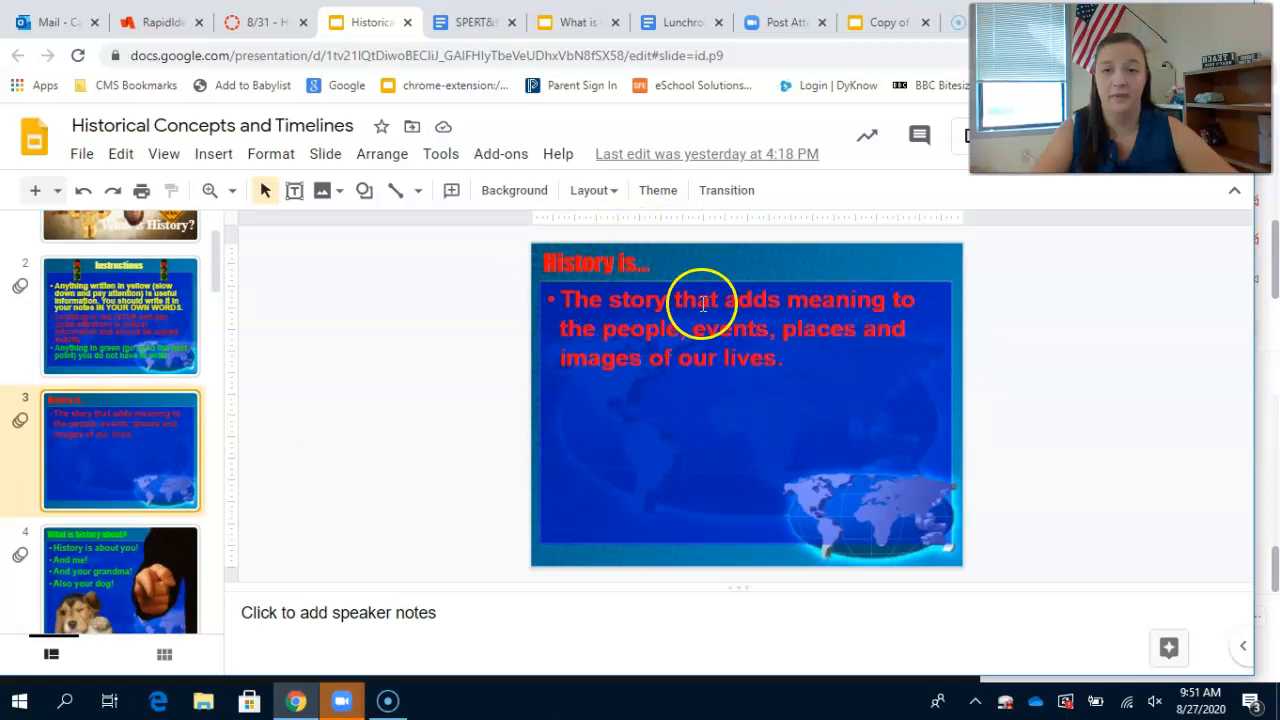
pyautogui.click(476, 22)
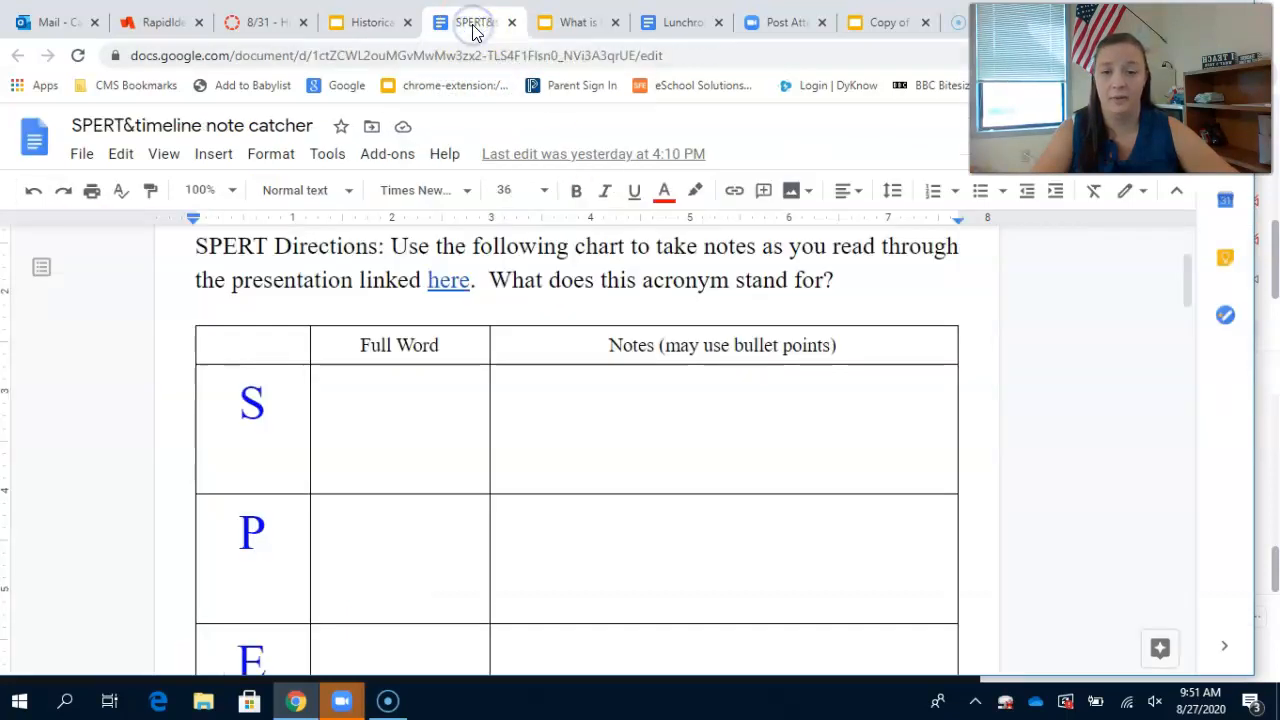
# Look over the Notes cell beside S in the SPERT chart, then return to the presentation.
pyautogui.click(568, 444)
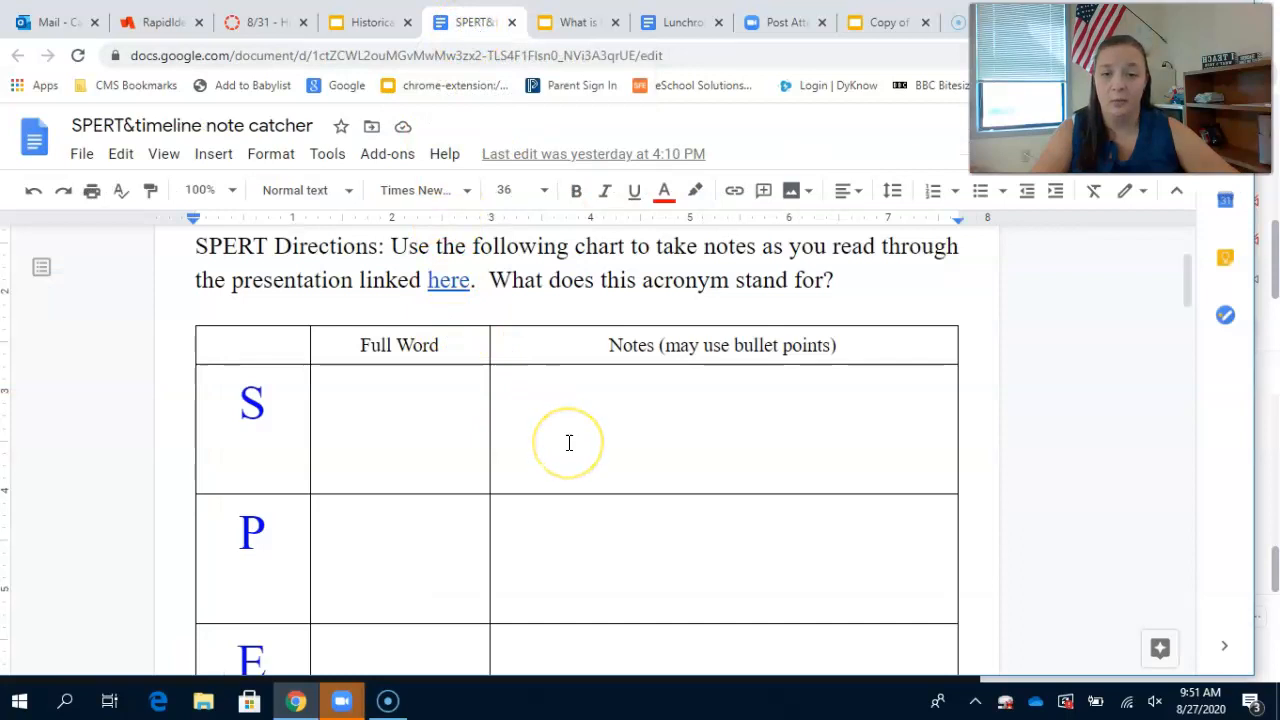
pyautogui.scroll(-3)
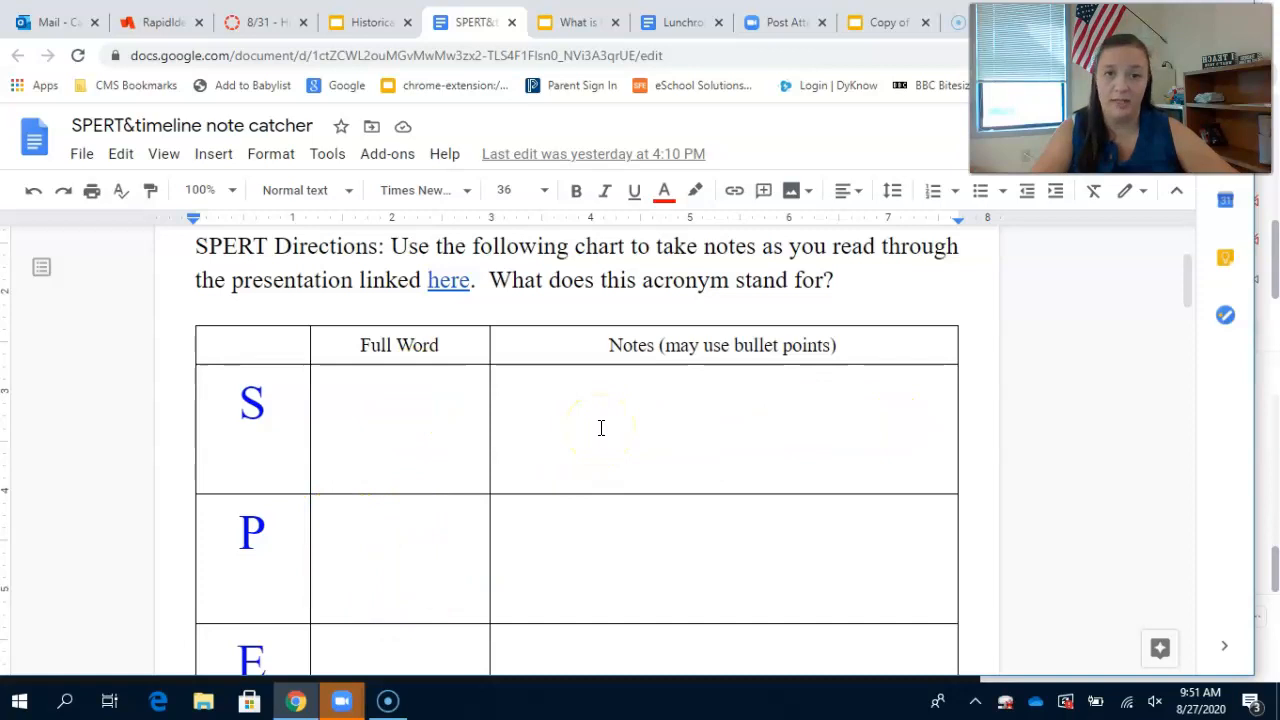
pyautogui.moveTo(576, 20)
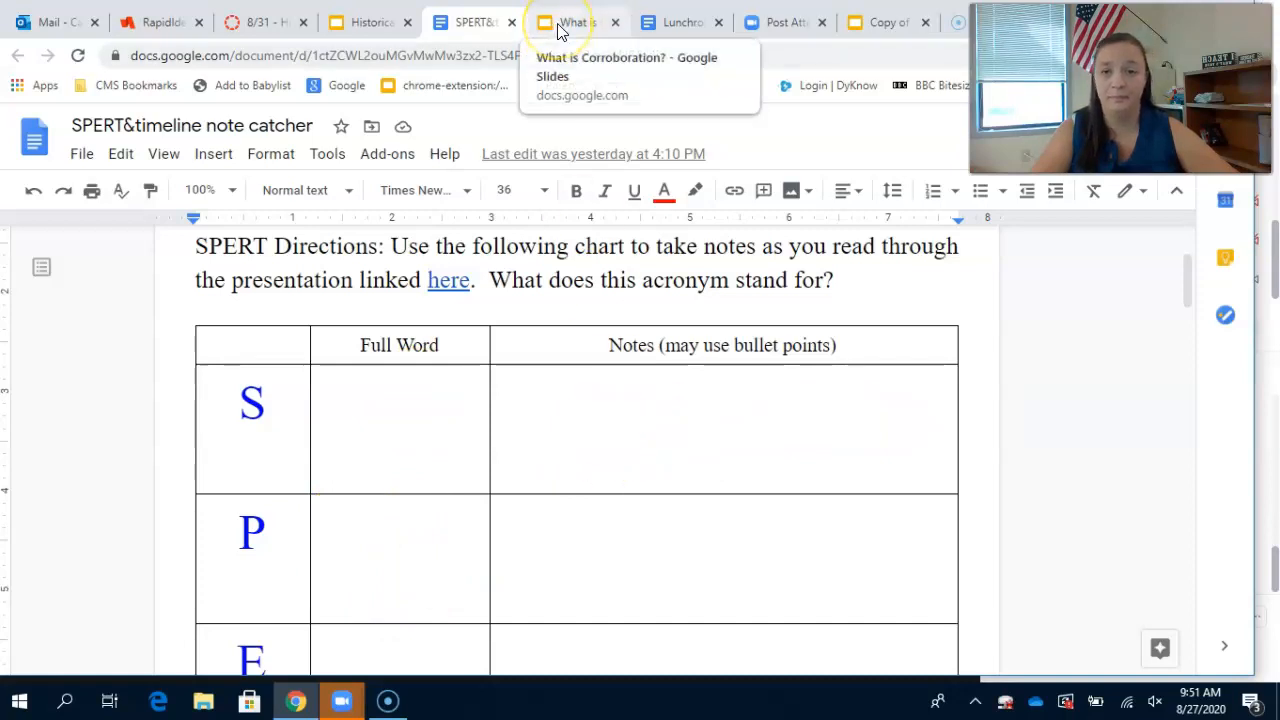
pyautogui.click(370, 22)
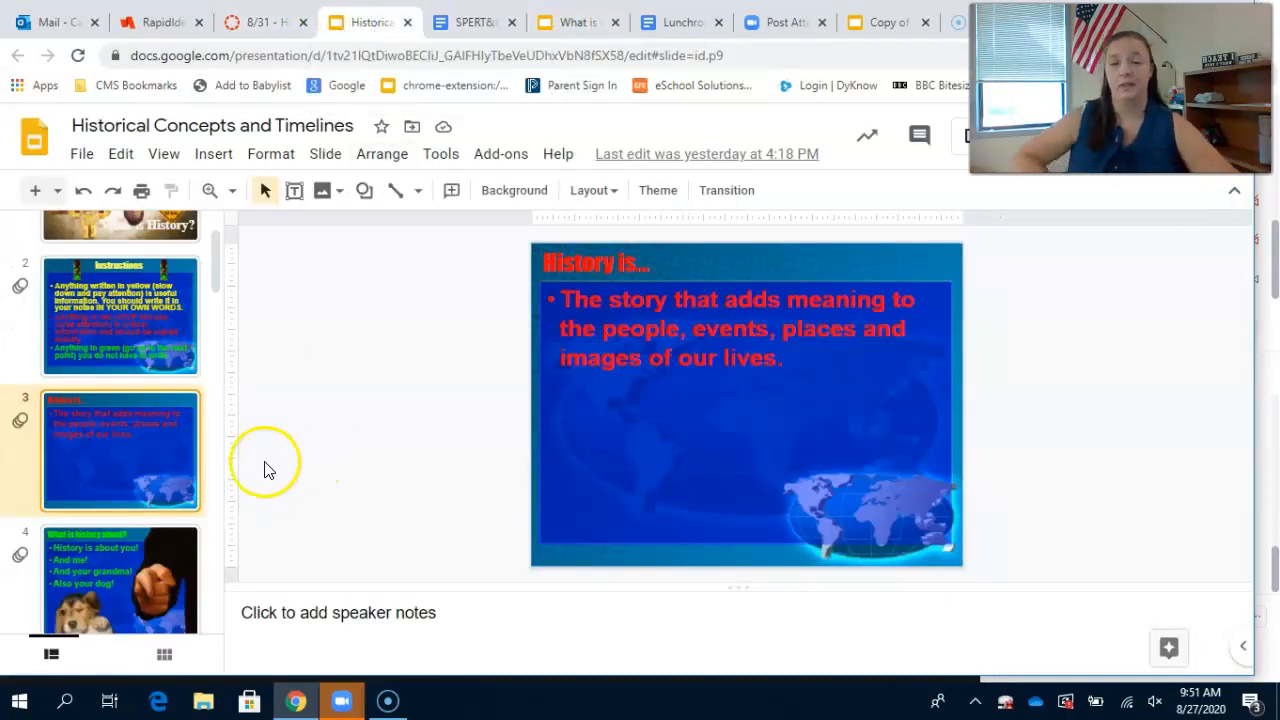
# Move through the Technology slides to the video-for-examples slide, checking the note catcher between.
pyautogui.scroll(-3)
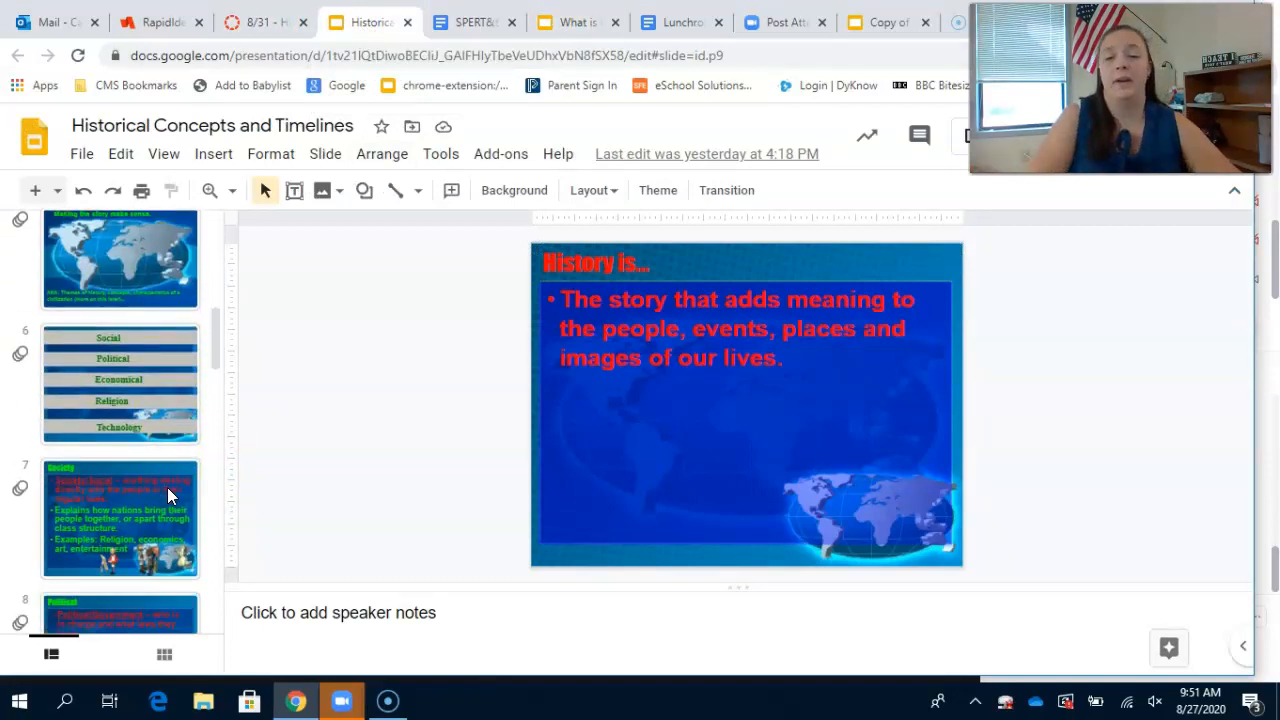
pyautogui.scroll(-3)
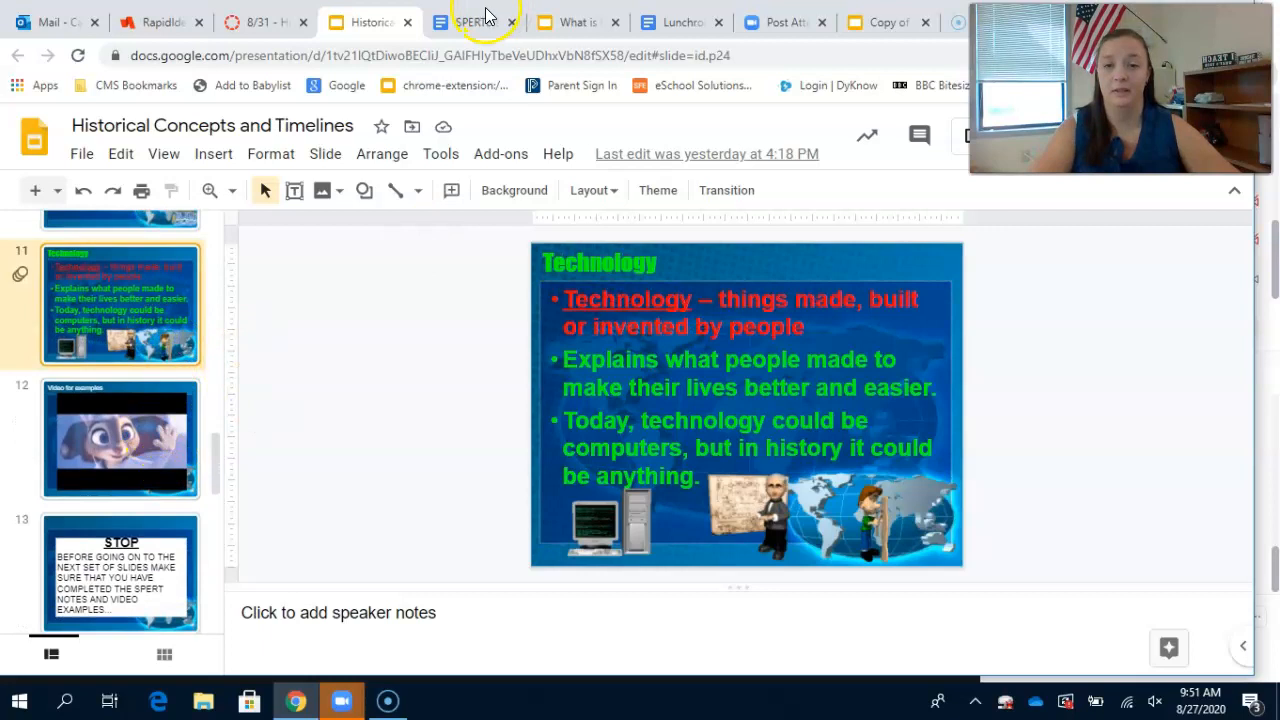
pyautogui.click(468, 22)
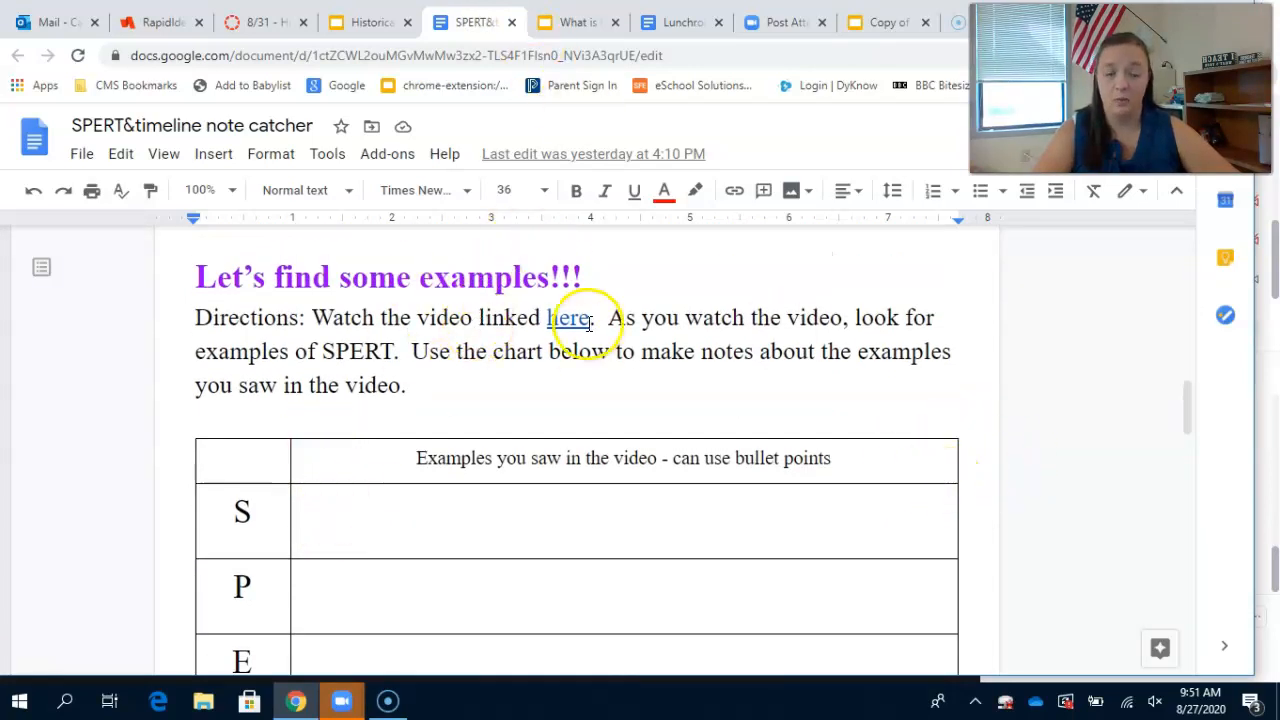
pyautogui.moveTo(308, 36)
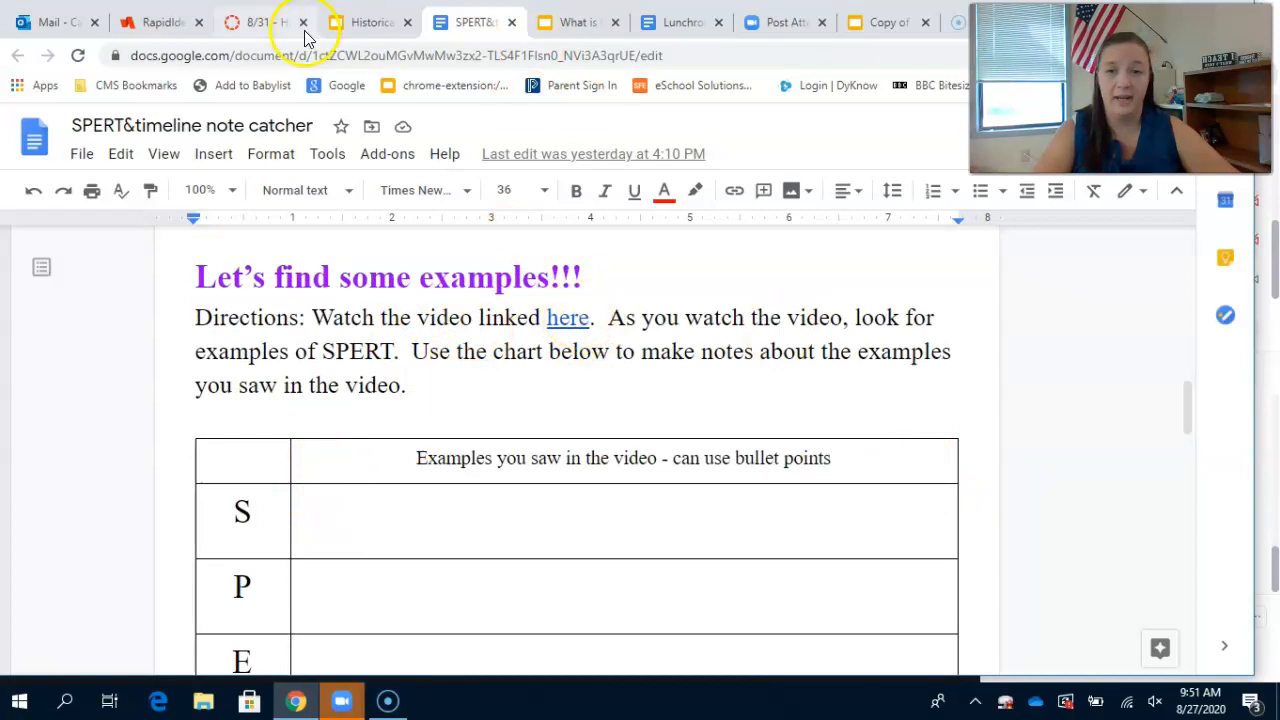
pyautogui.click(368, 22)
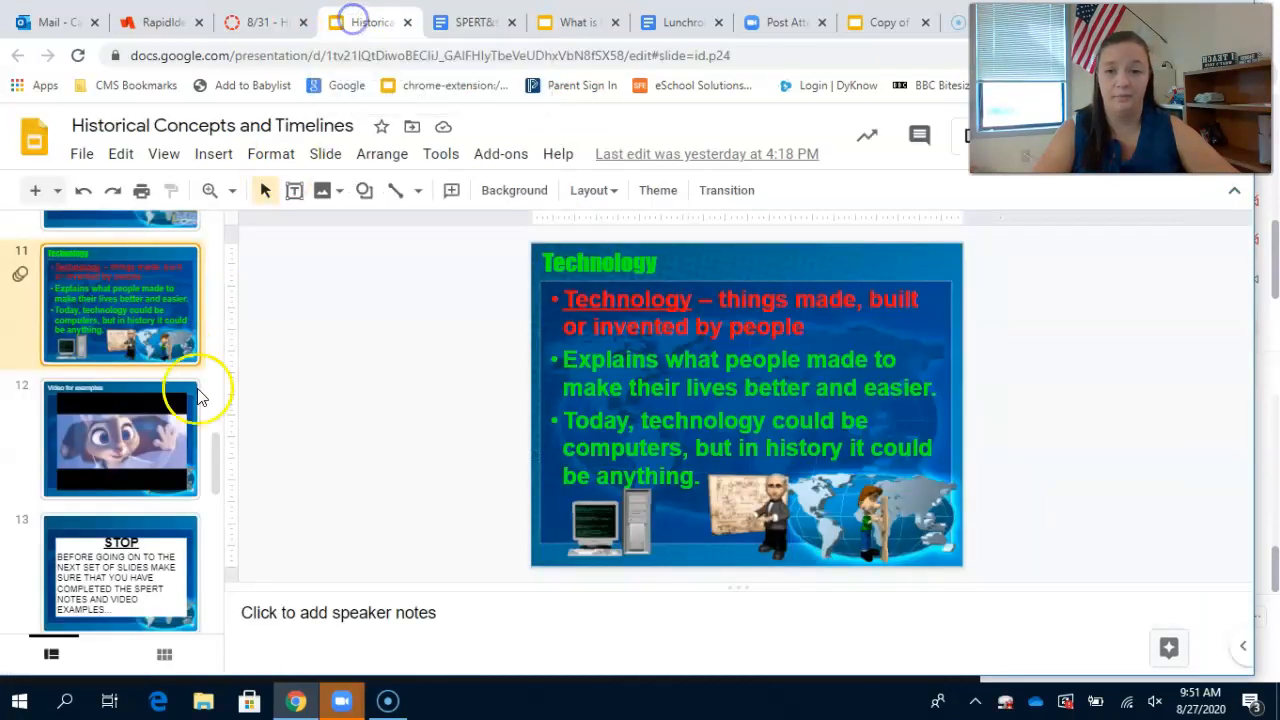
pyautogui.click(120, 438)
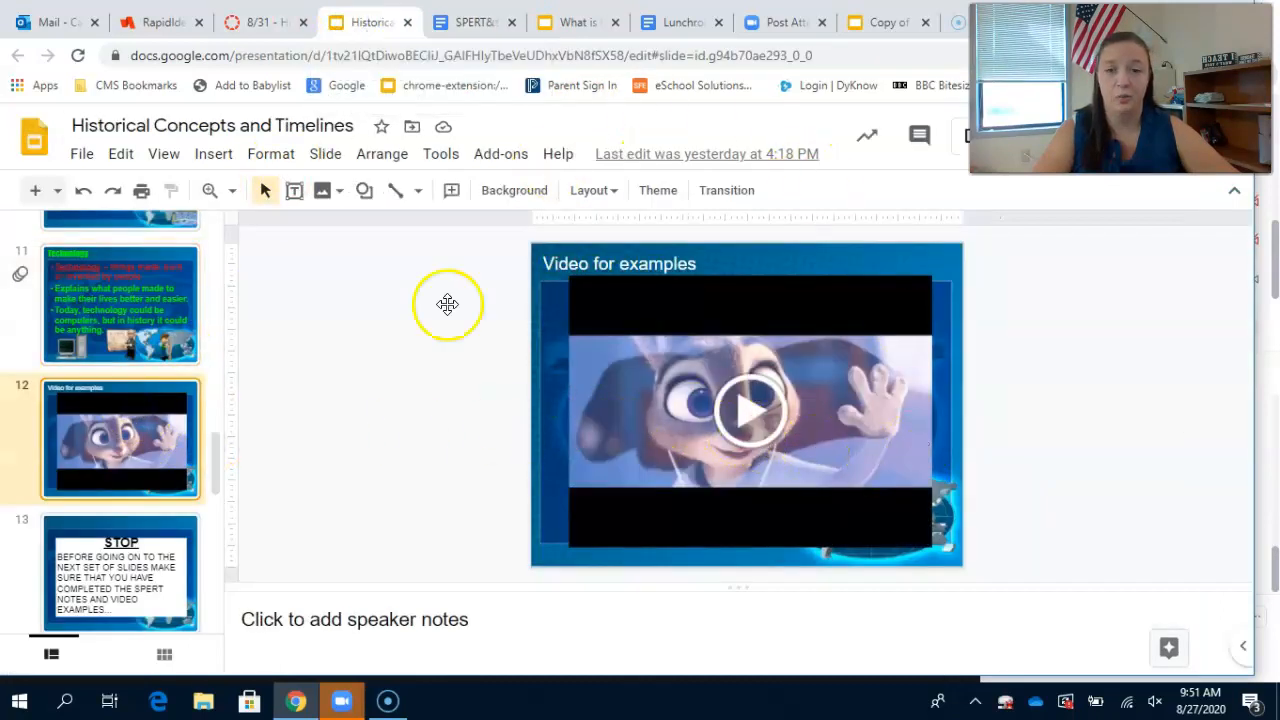
# Show the note catcher's examples chart down to the Timelines section.
pyautogui.click(470, 22)
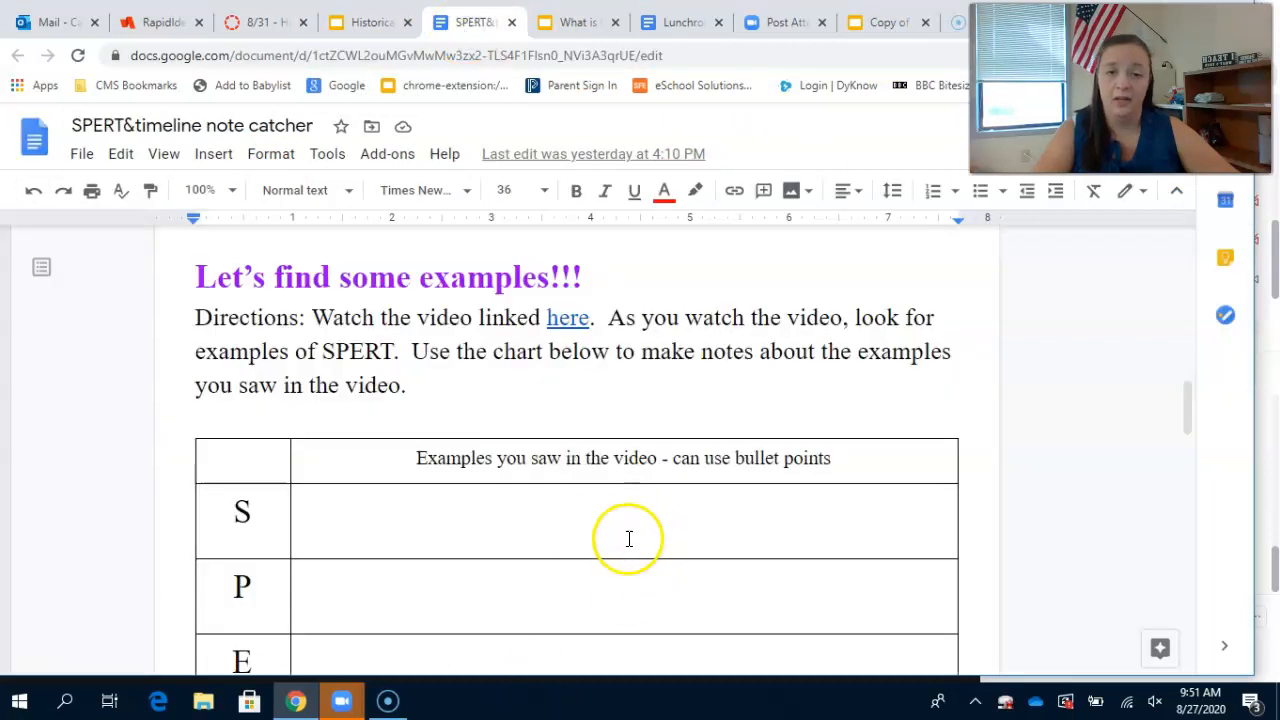
pyautogui.scroll(-3)
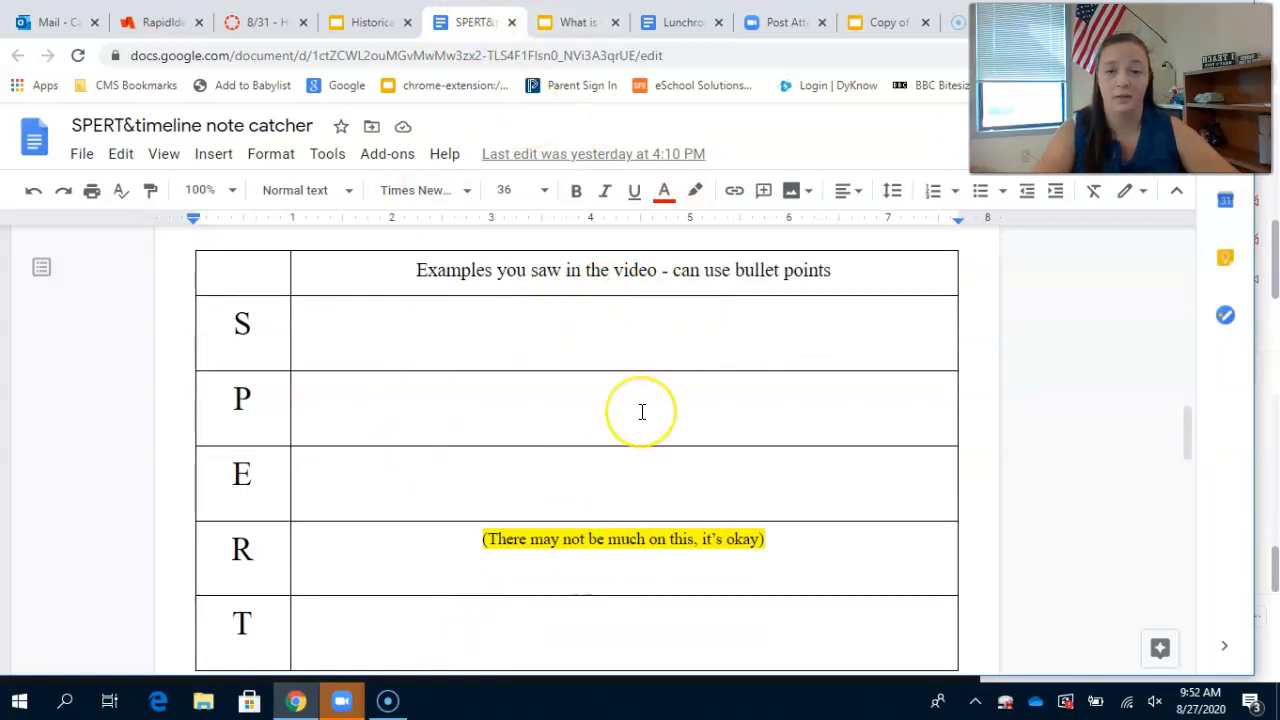
pyautogui.scroll(-3)
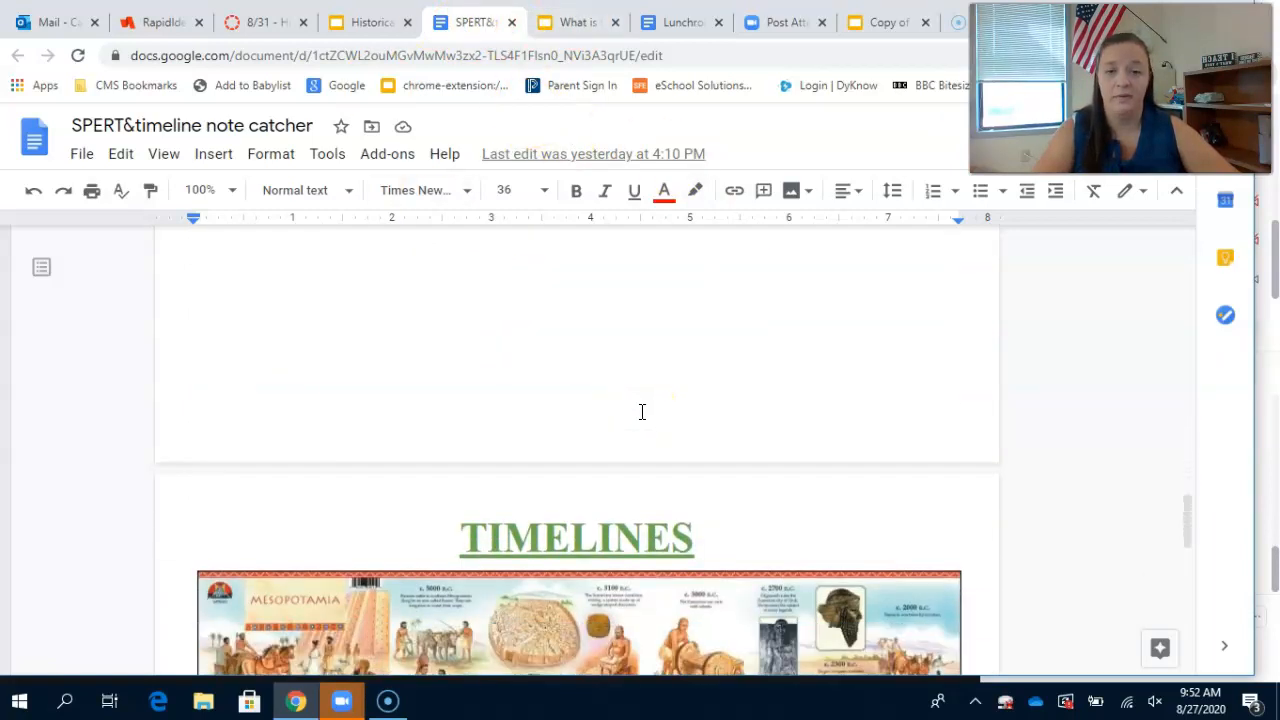
# View the Timelines Mesopotamia image, then return to the presentation's STOP slide.
pyautogui.scroll(-3)
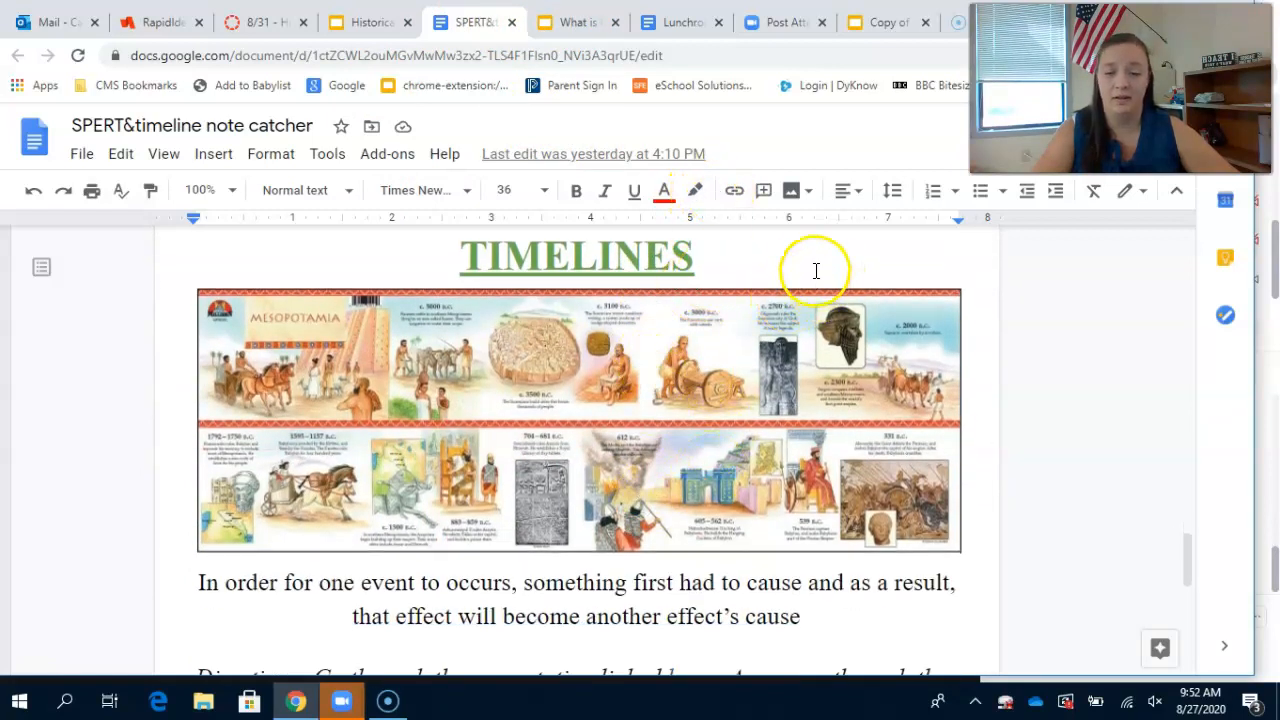
pyautogui.moveTo(838, 222)
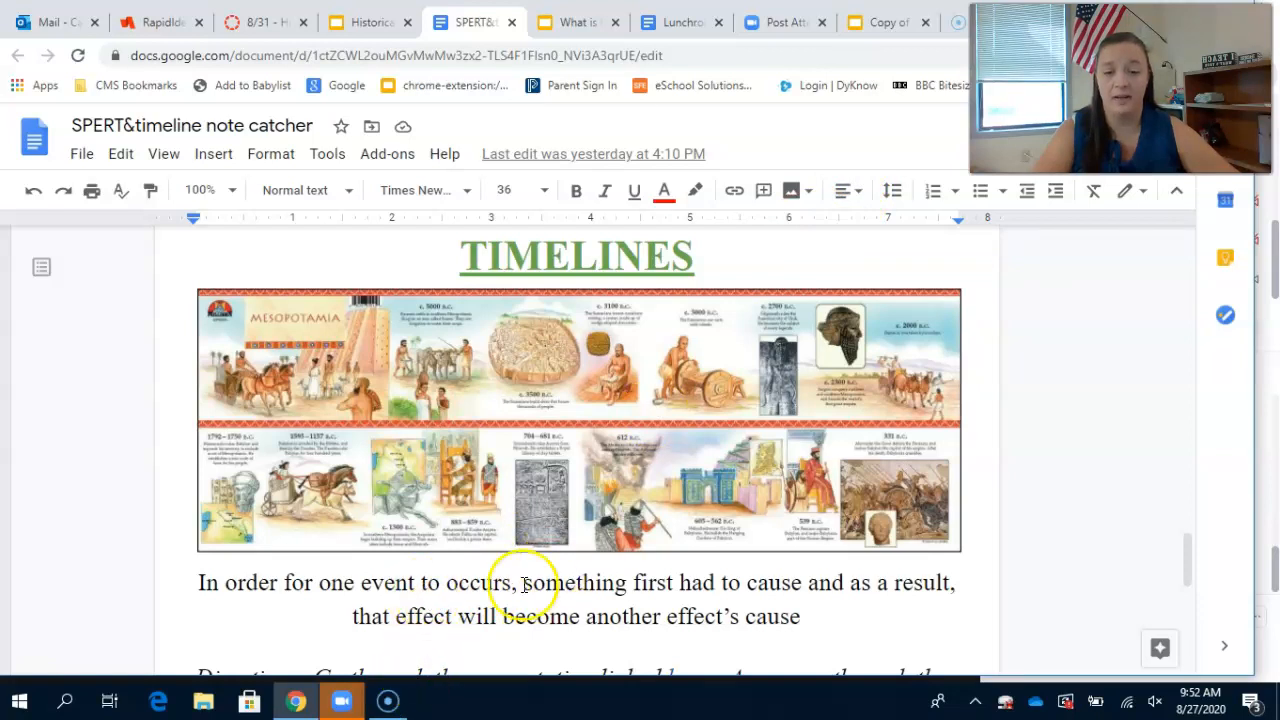
pyautogui.moveTo(504, 540)
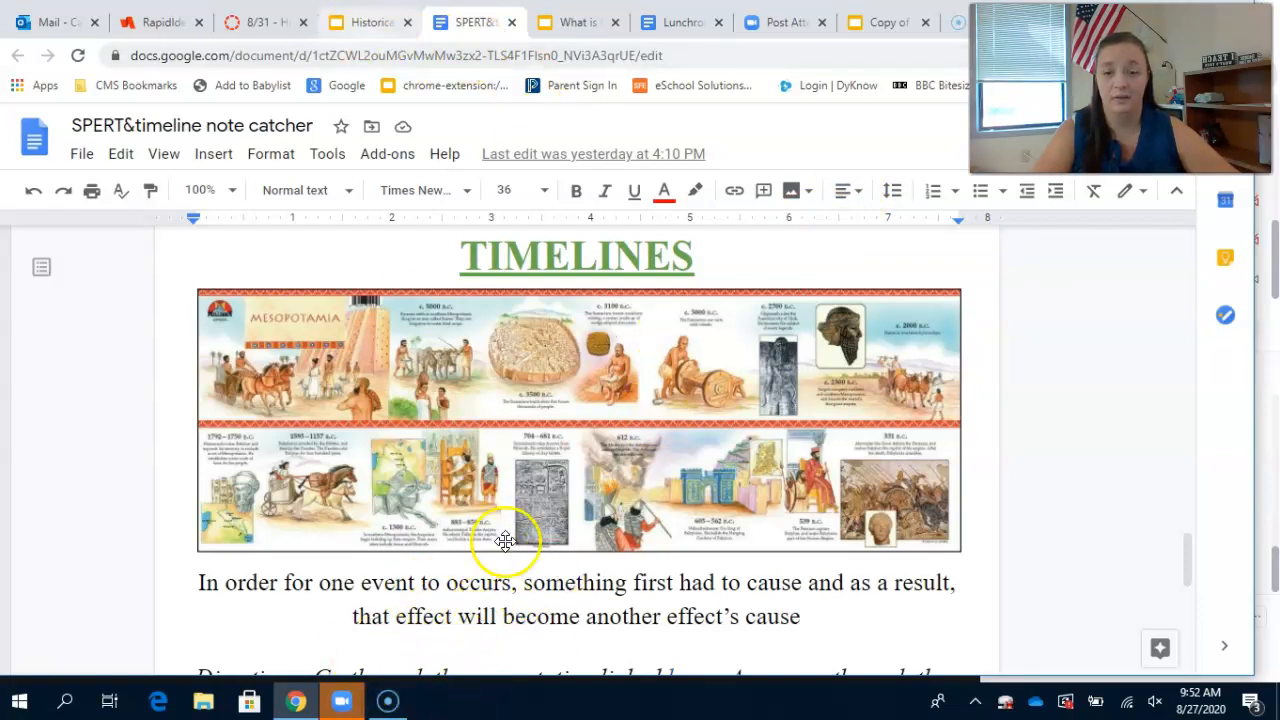
pyautogui.click(360, 22)
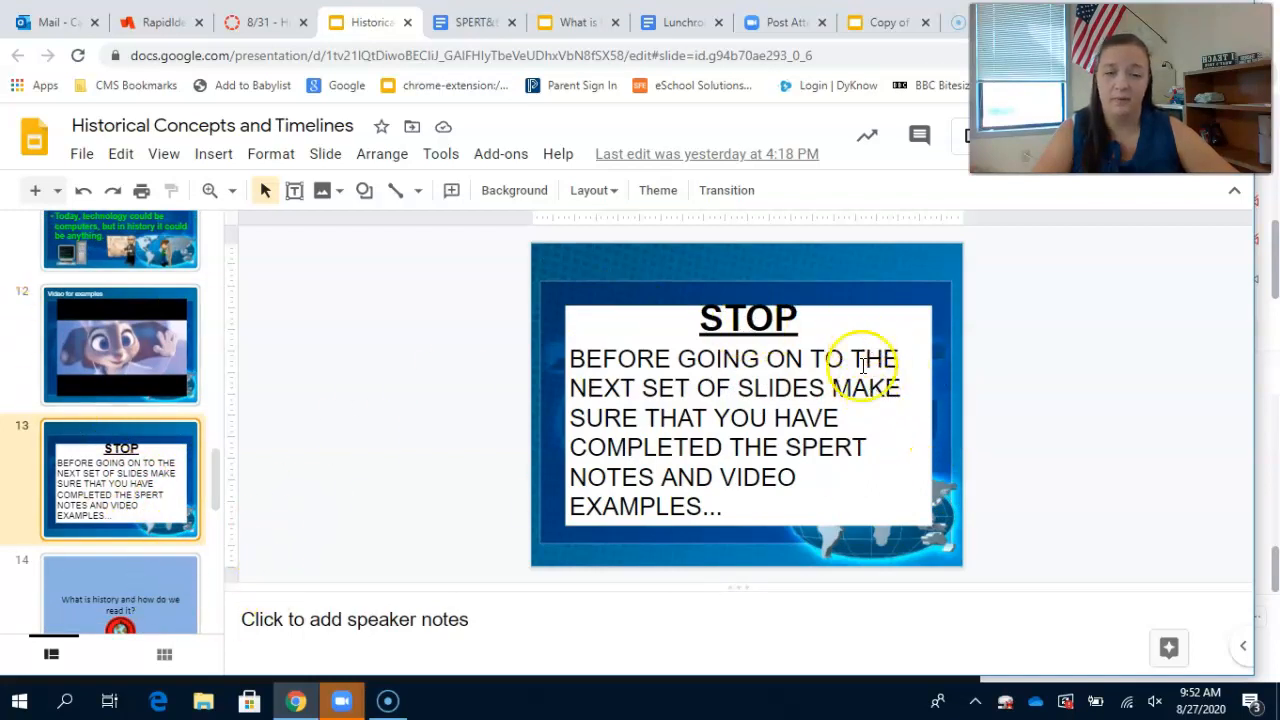
pyautogui.moveTo(976, 248)
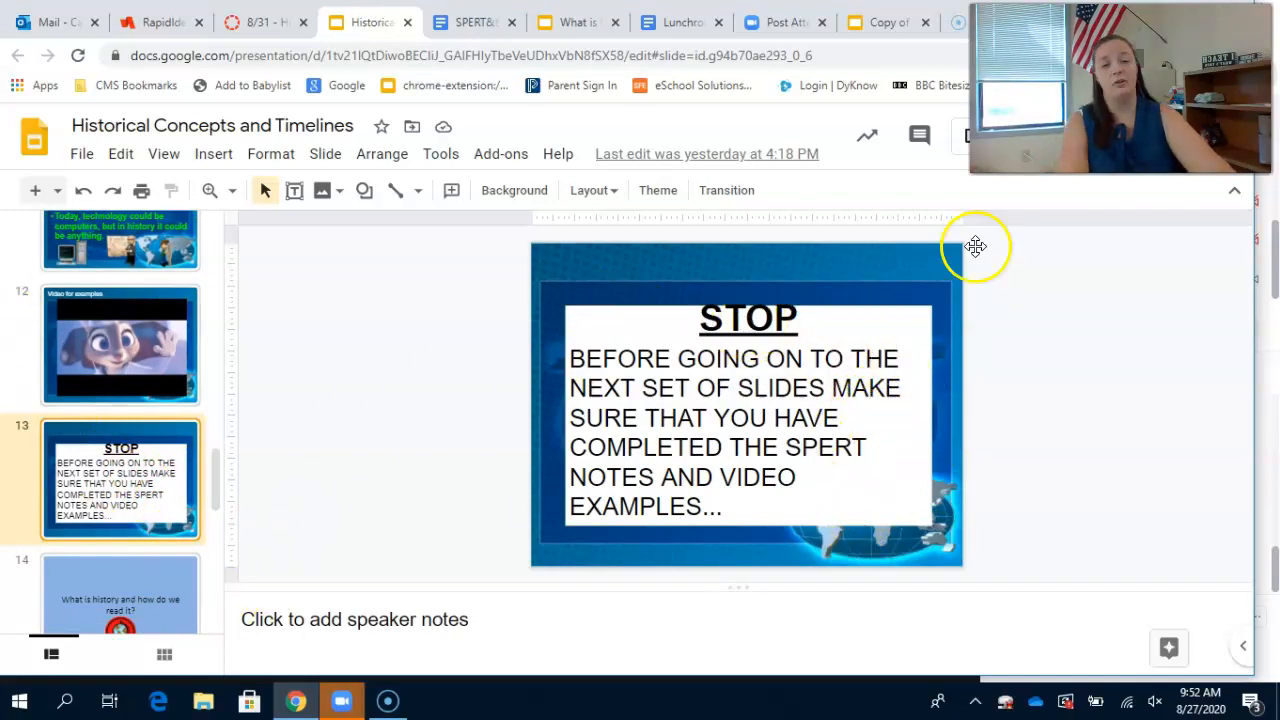
pyautogui.moveTo(906, 438)
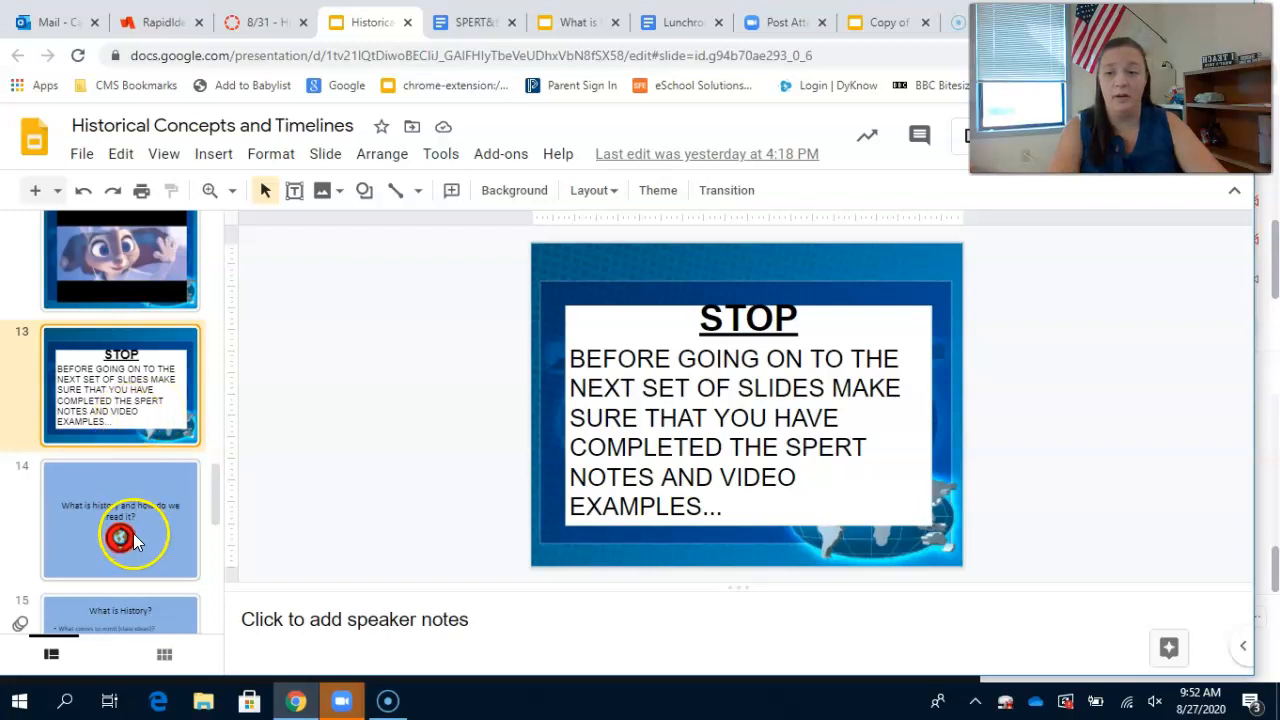
# Move past the STOP slide to the 'What is History?' slides listing events, ancestors, places and culture.
pyautogui.click(120, 520)
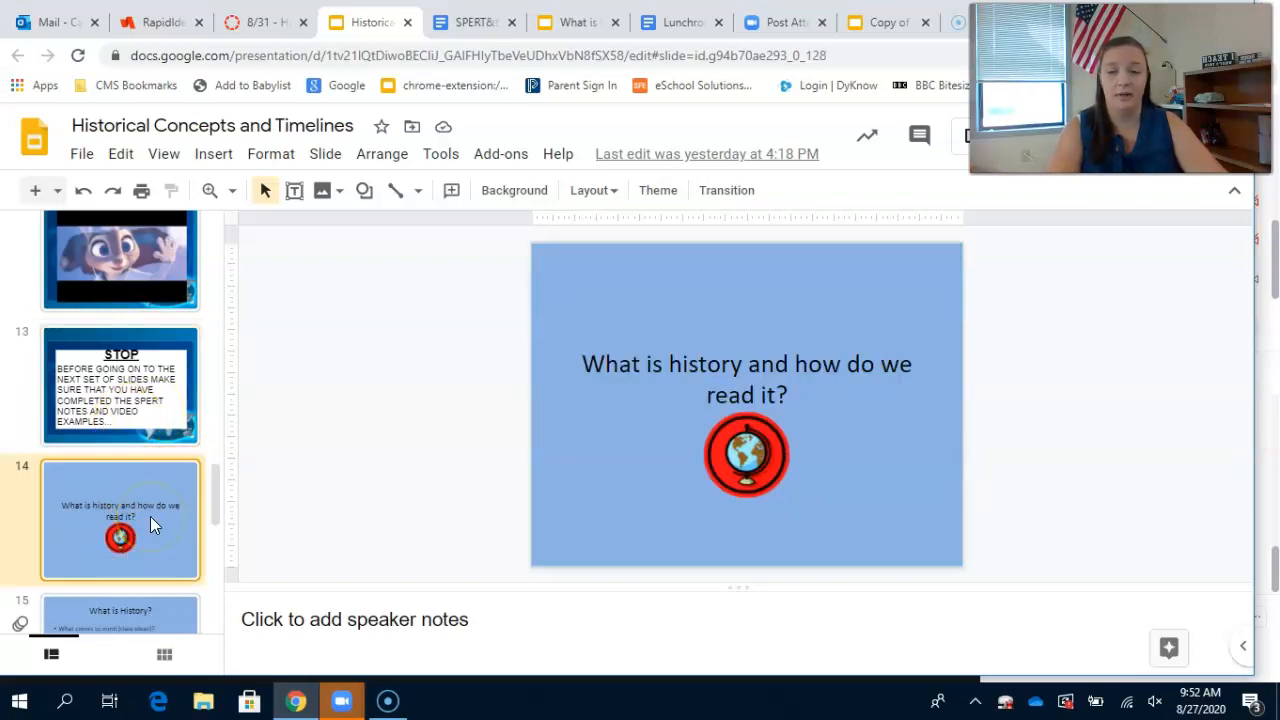
pyautogui.scroll(-3)
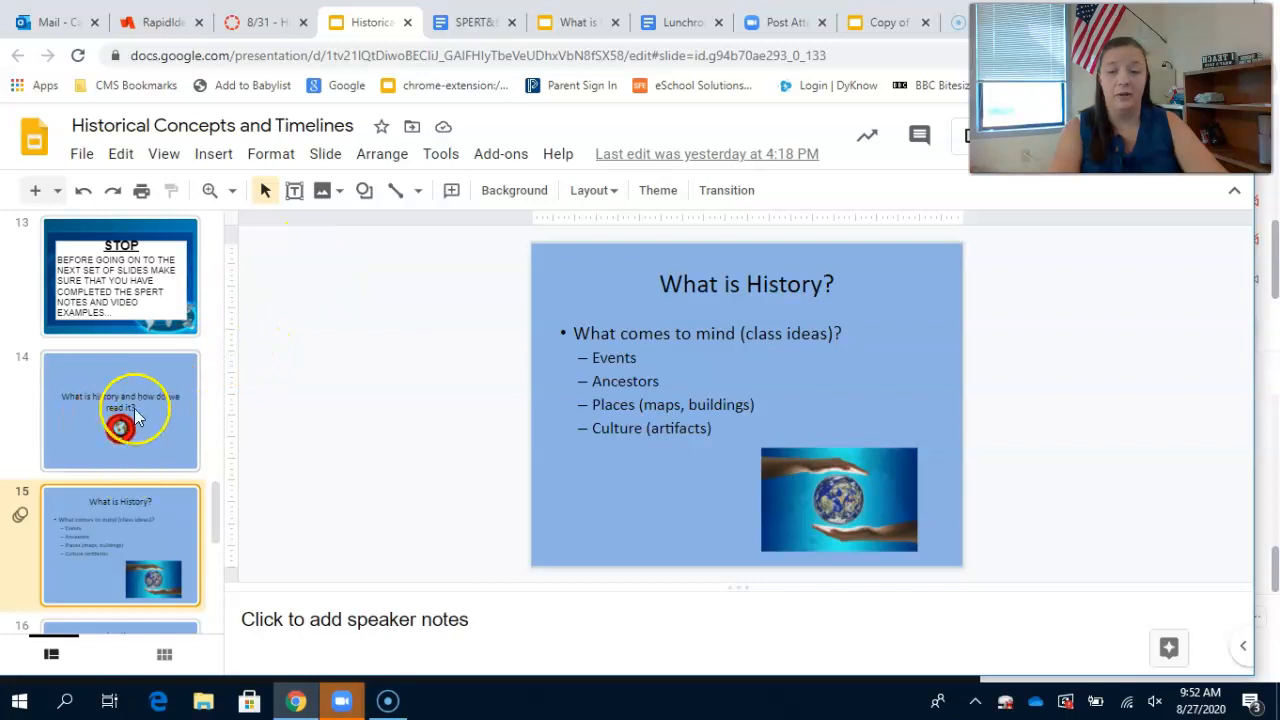
pyautogui.scroll(-3)
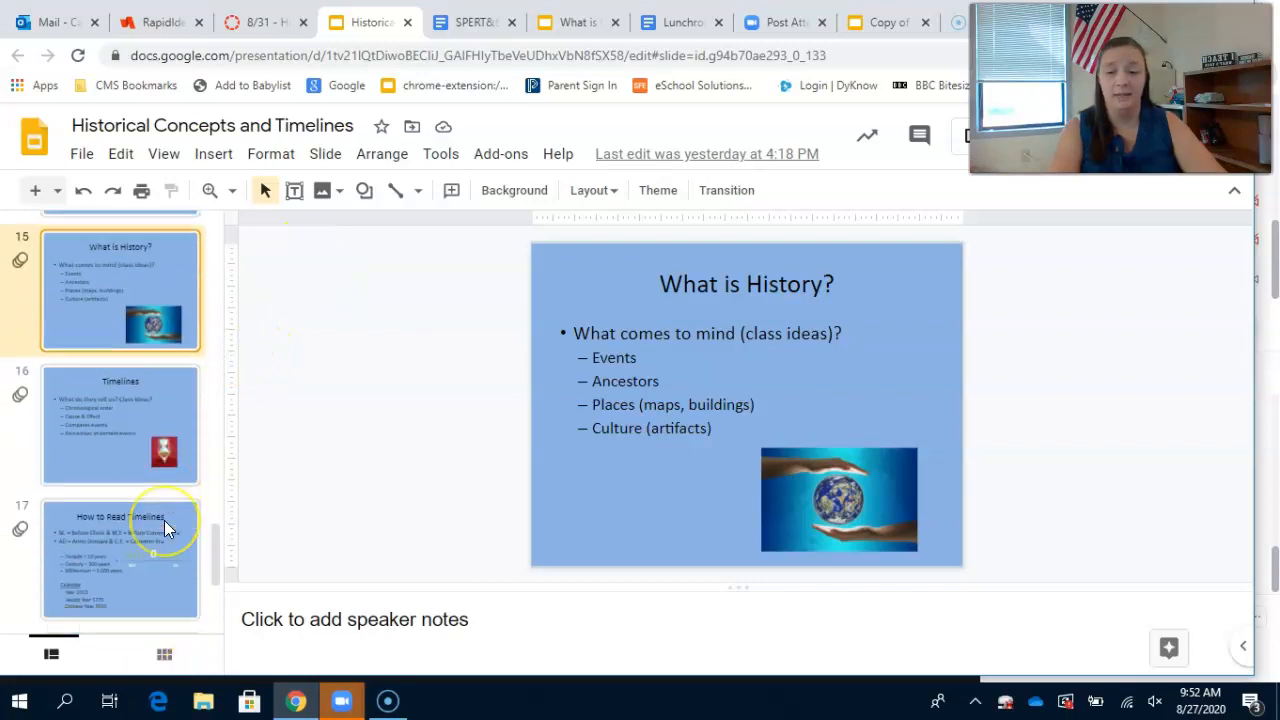
# Read the note catcher's Timelines directions, then show the B.C./A.D. vs. B.C.E./C.E. video slide.
pyautogui.click(476, 22)
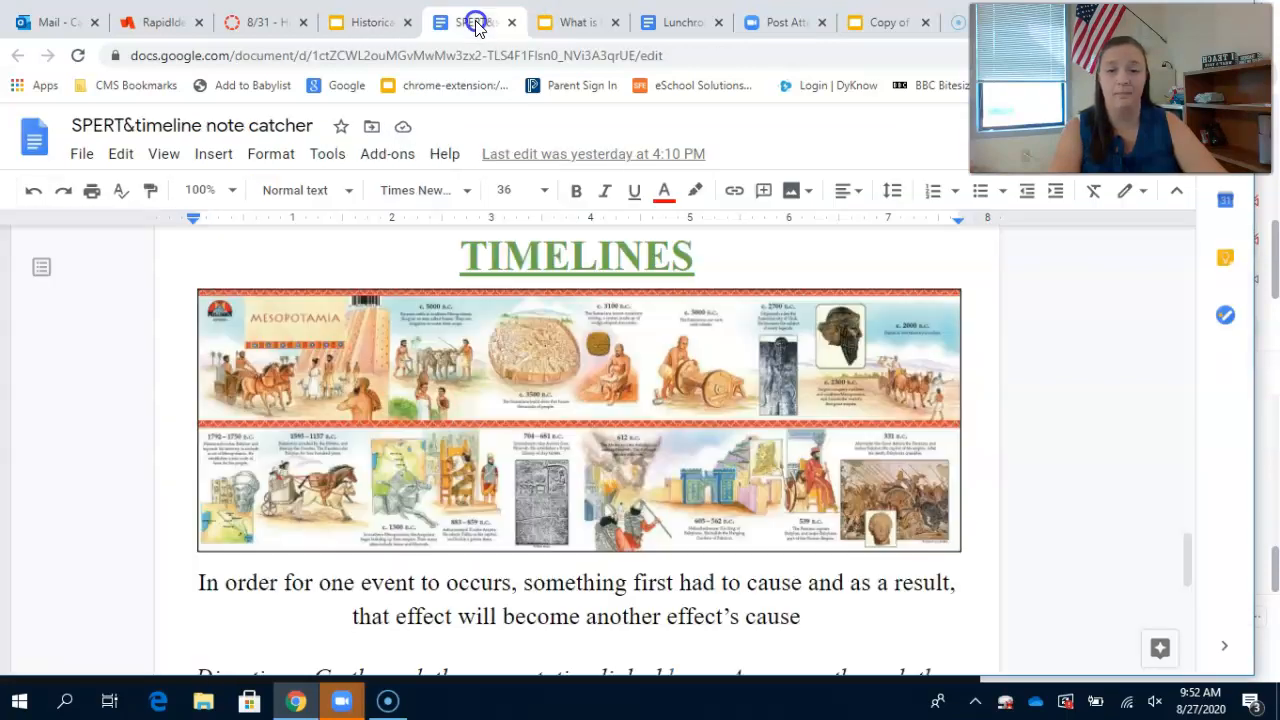
pyautogui.scroll(-3)
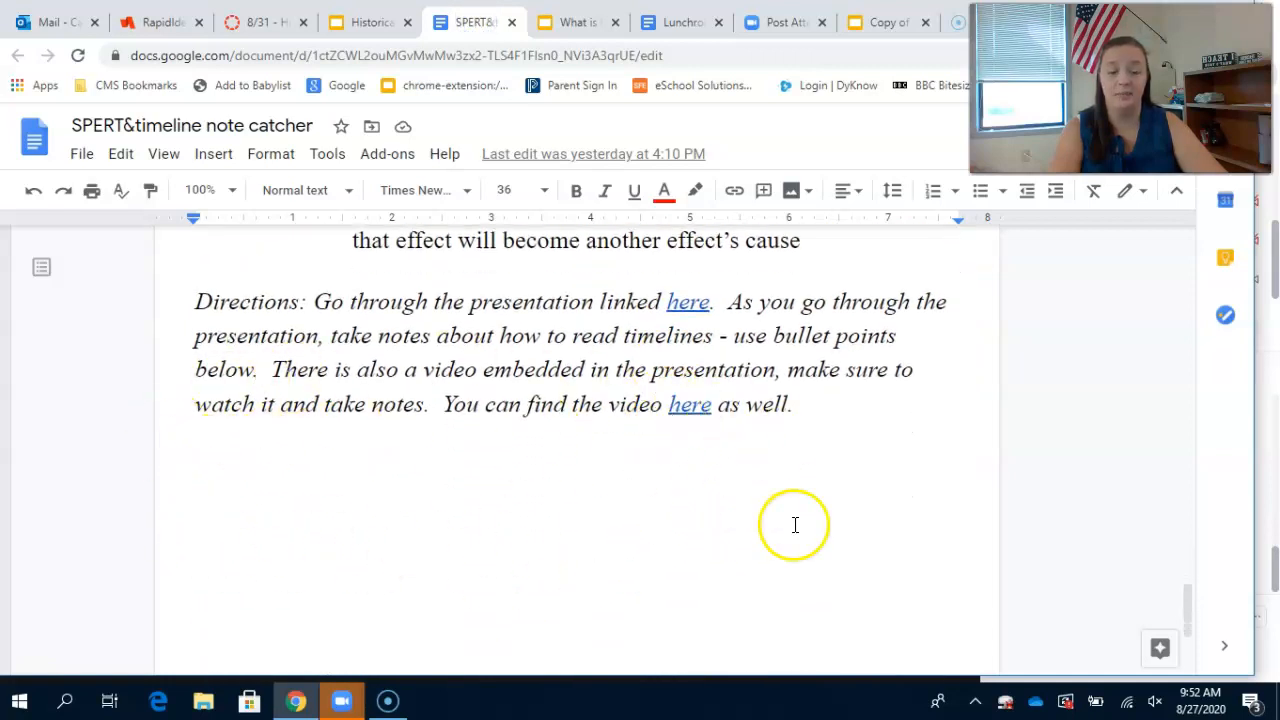
pyautogui.moveTo(776, 518)
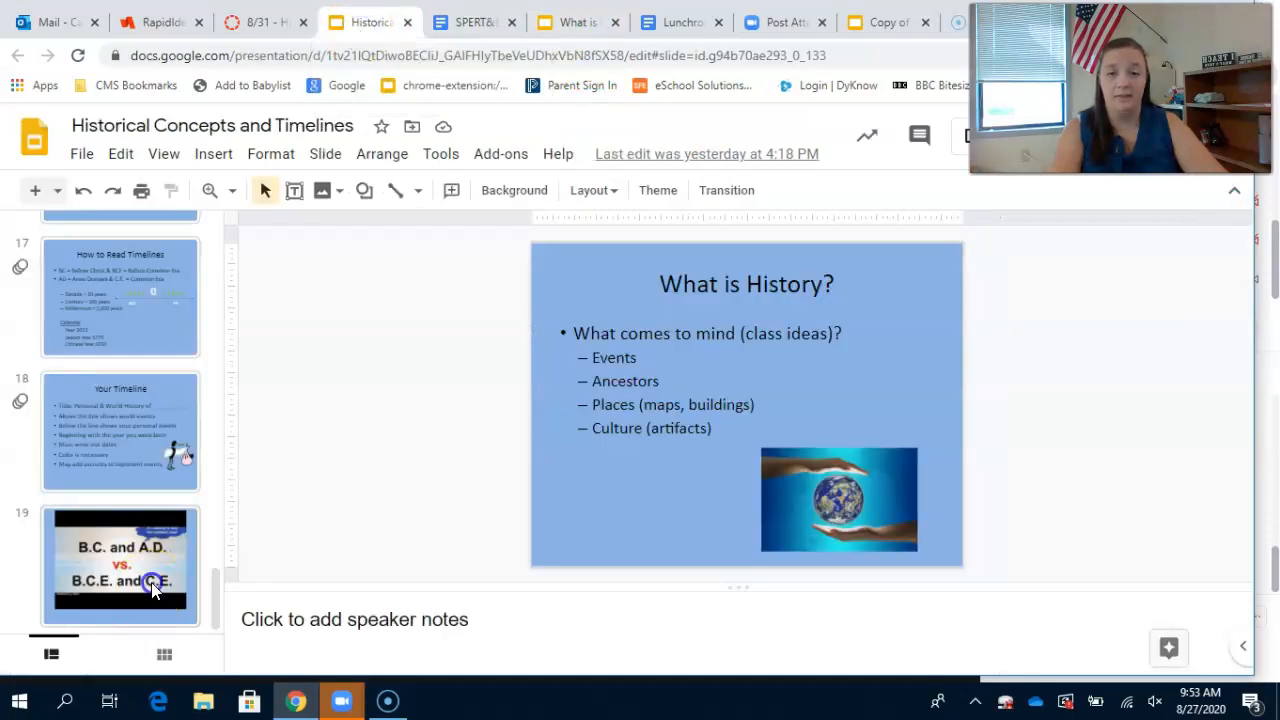
pyautogui.click(120, 564)
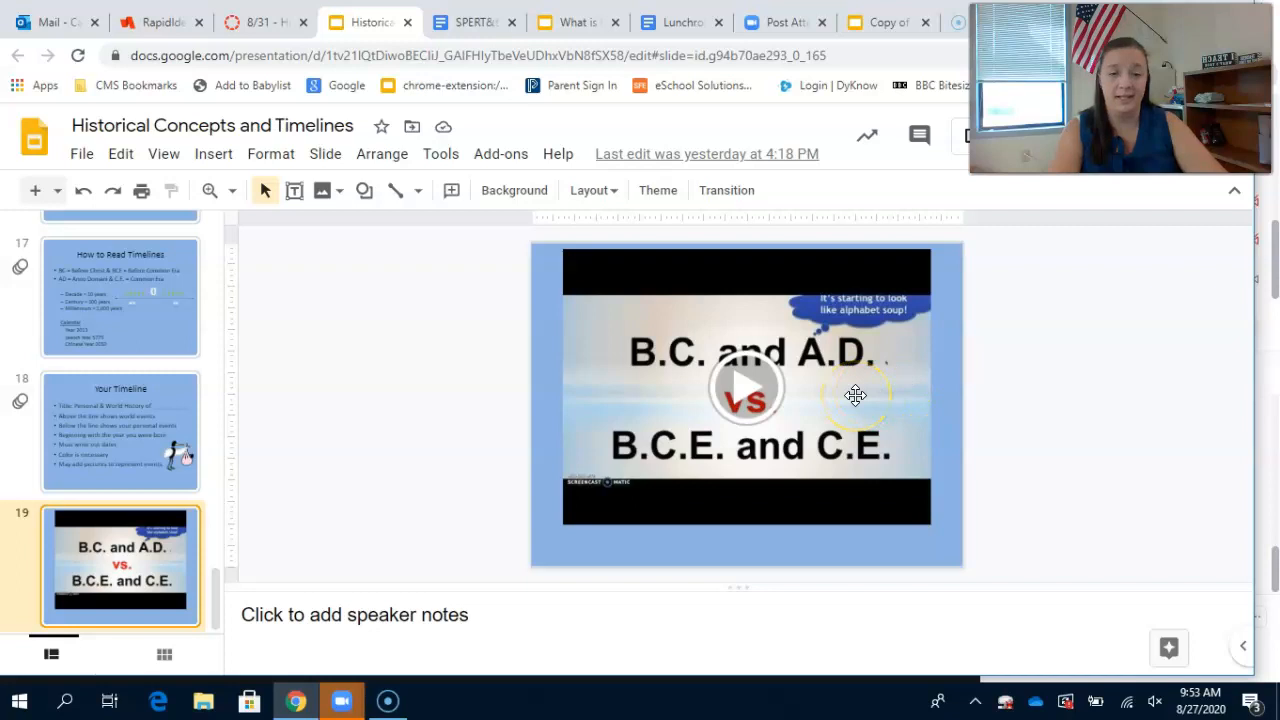
pyautogui.moveTo(478, 22)
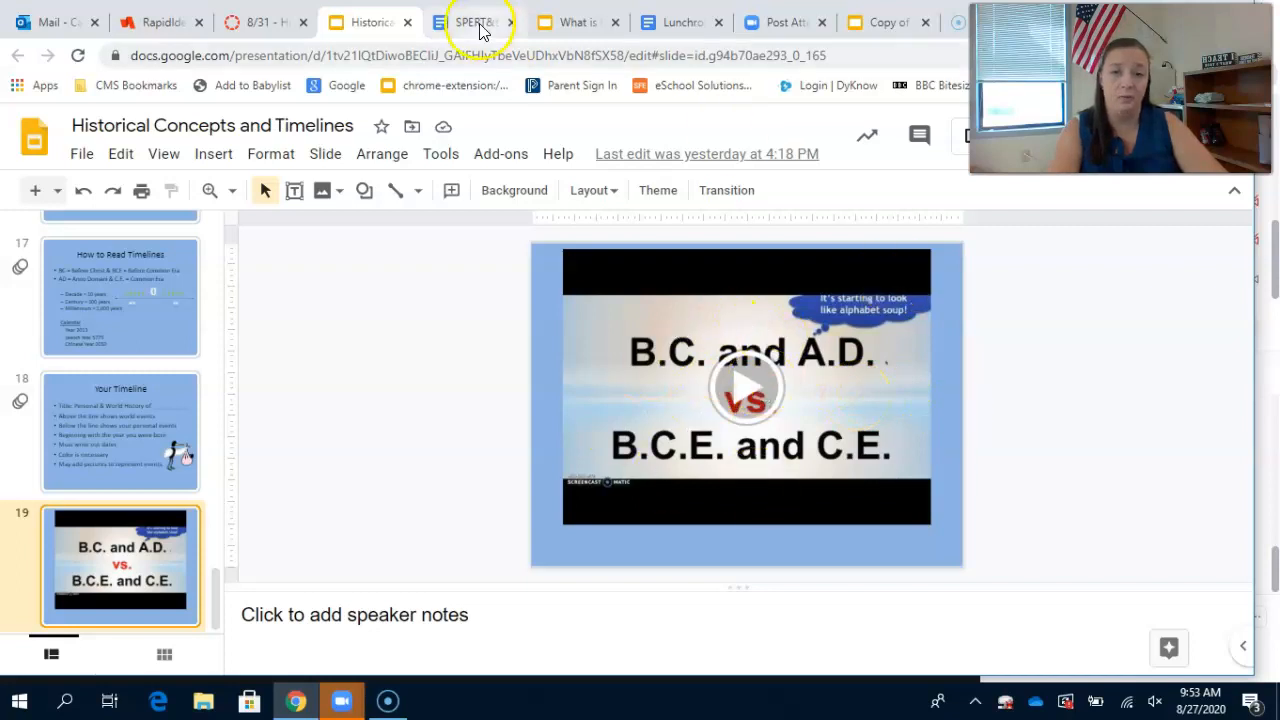
pyautogui.click(470, 22)
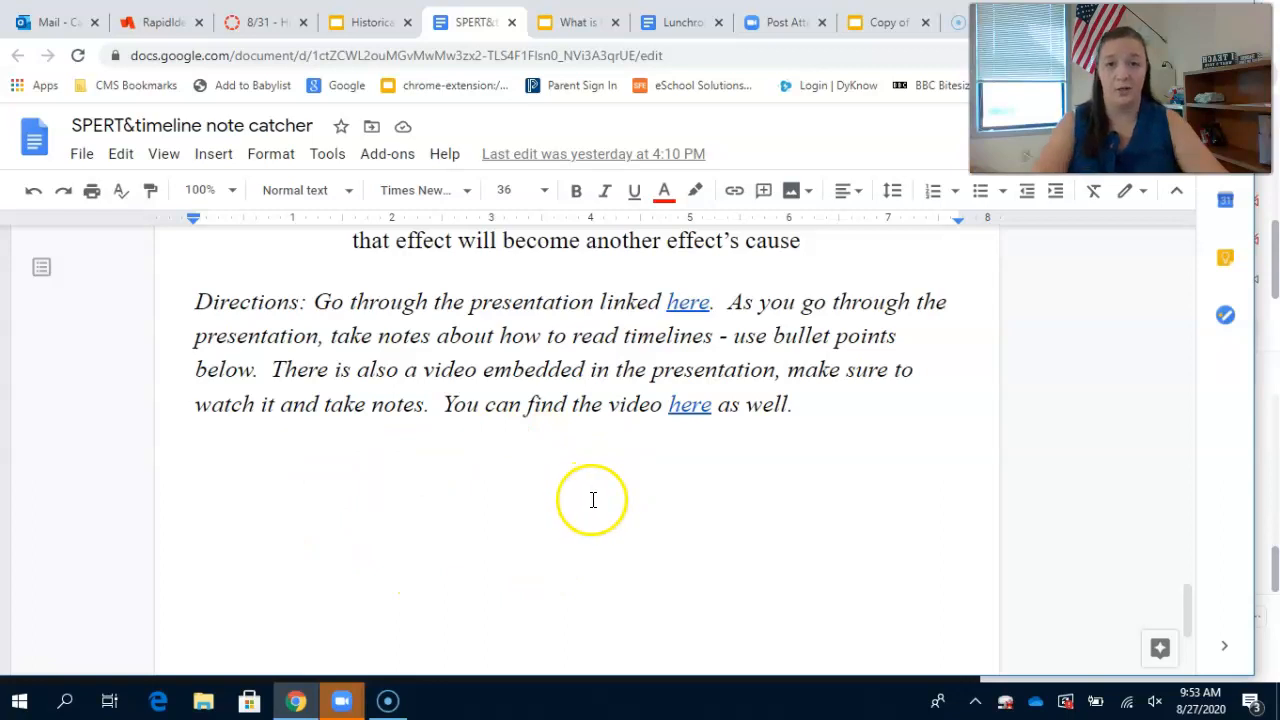
pyautogui.click(368, 20)
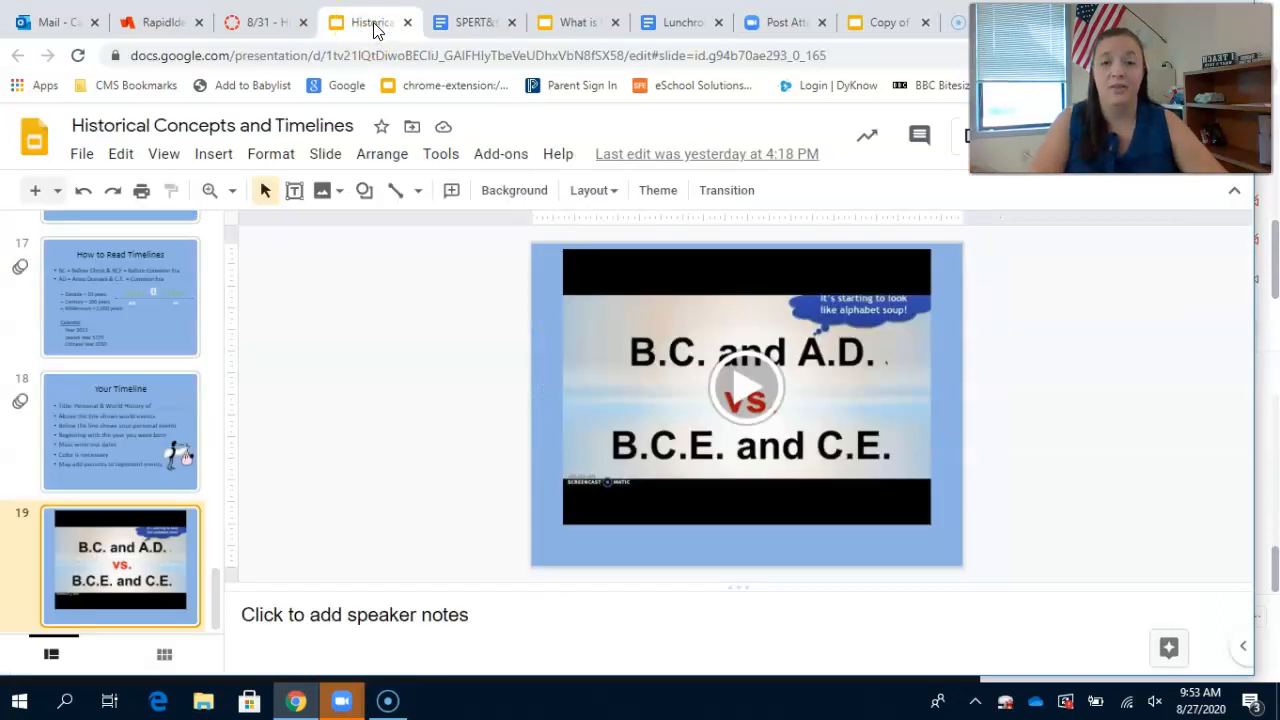
# Review the Canvas assignment directions down to the note that nothing is turned in, worth zero points.
pyautogui.click(264, 22)
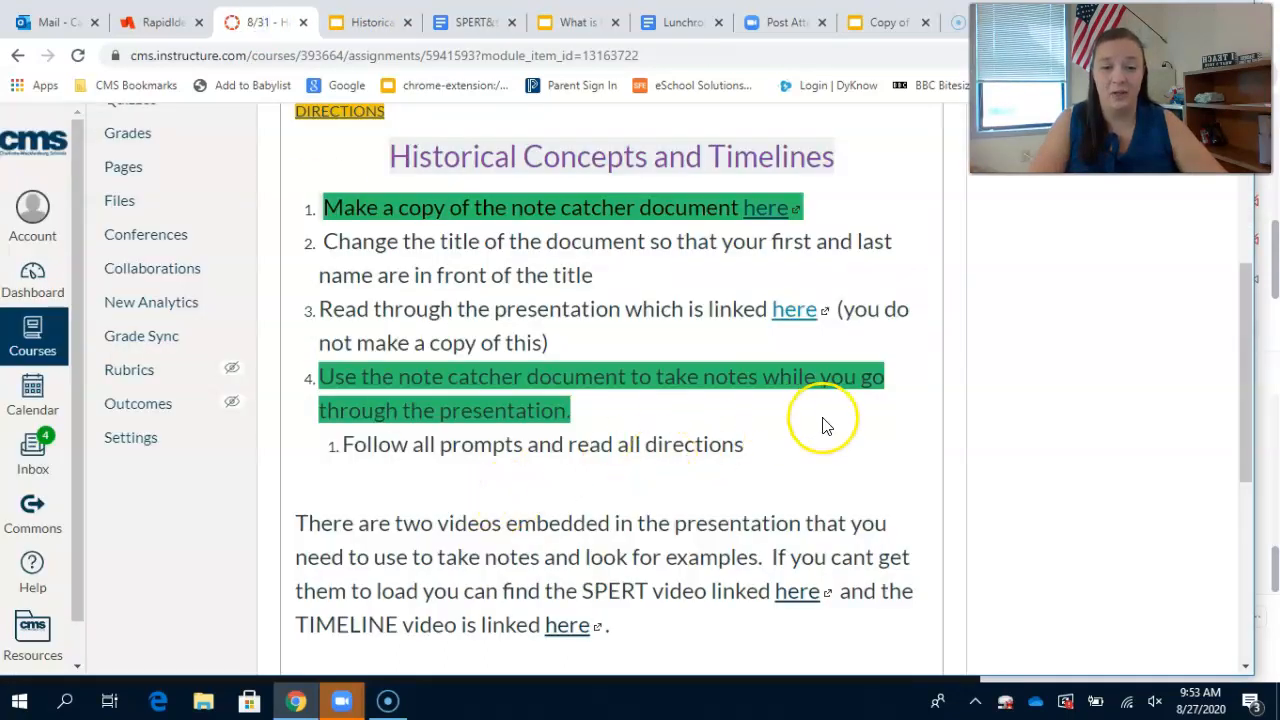
pyautogui.scroll(-3)
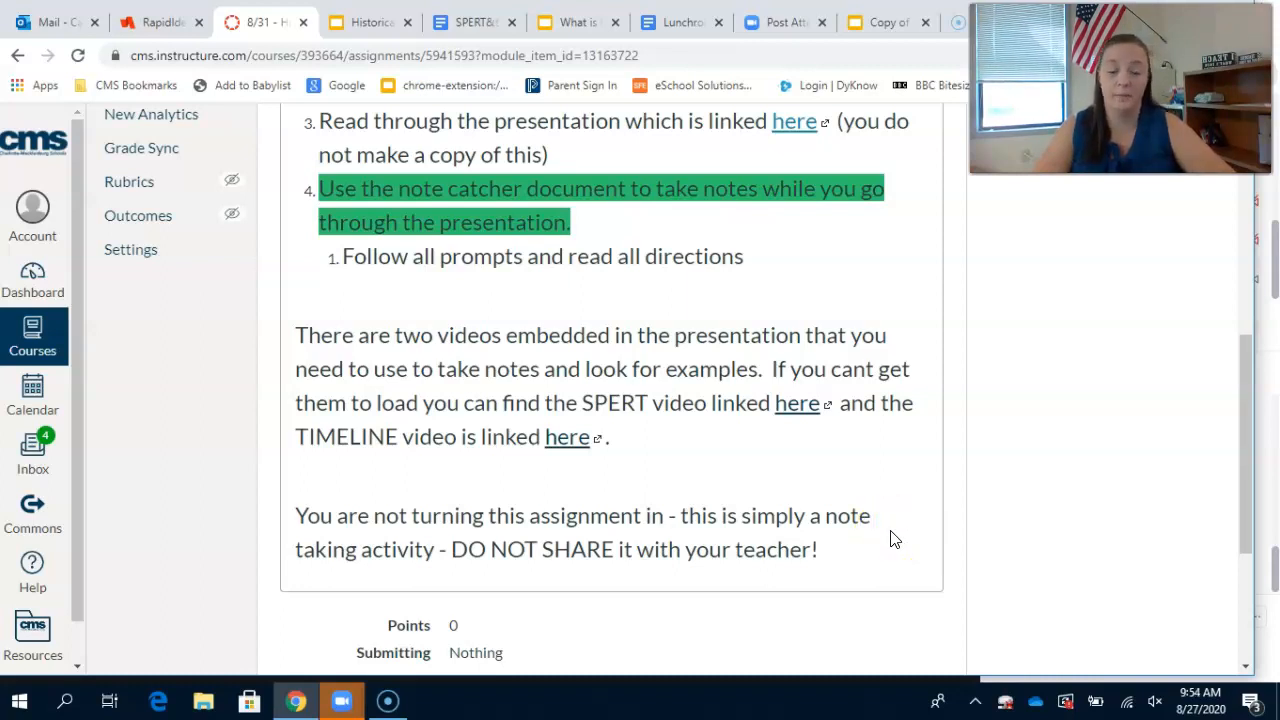
pyautogui.moveTo(990, 400)
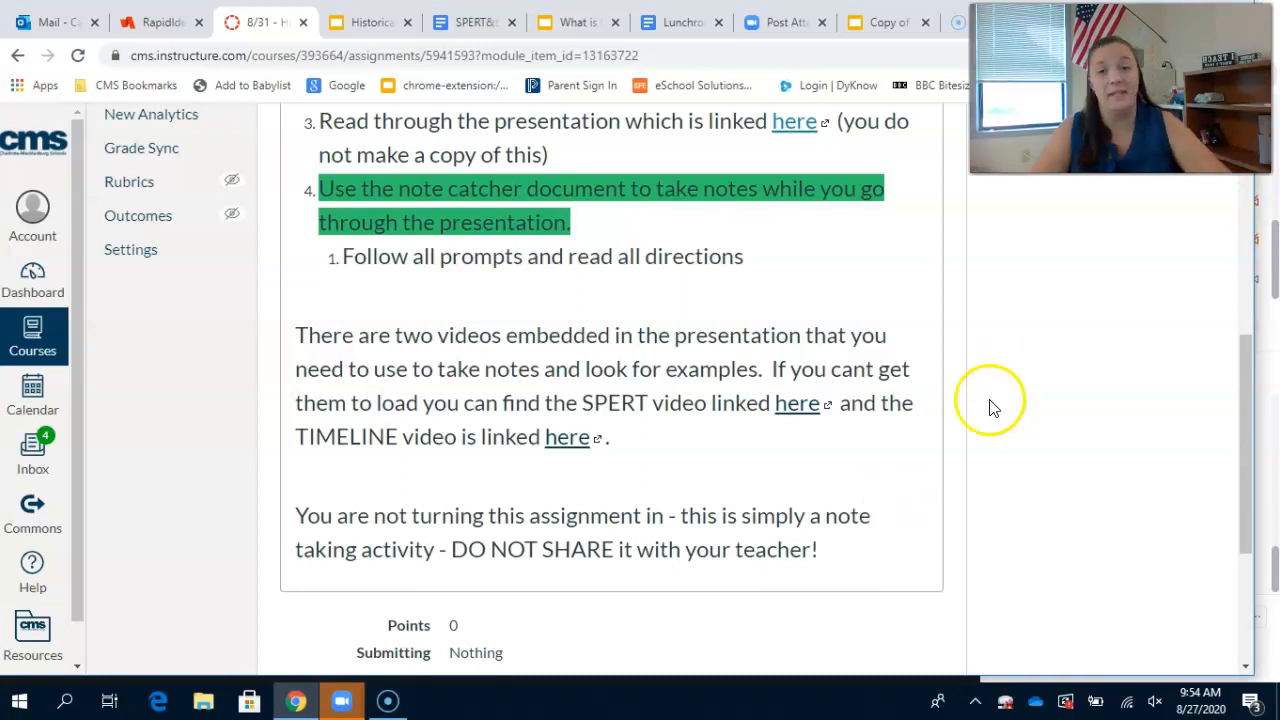
pyautogui.moveTo(850, 436)
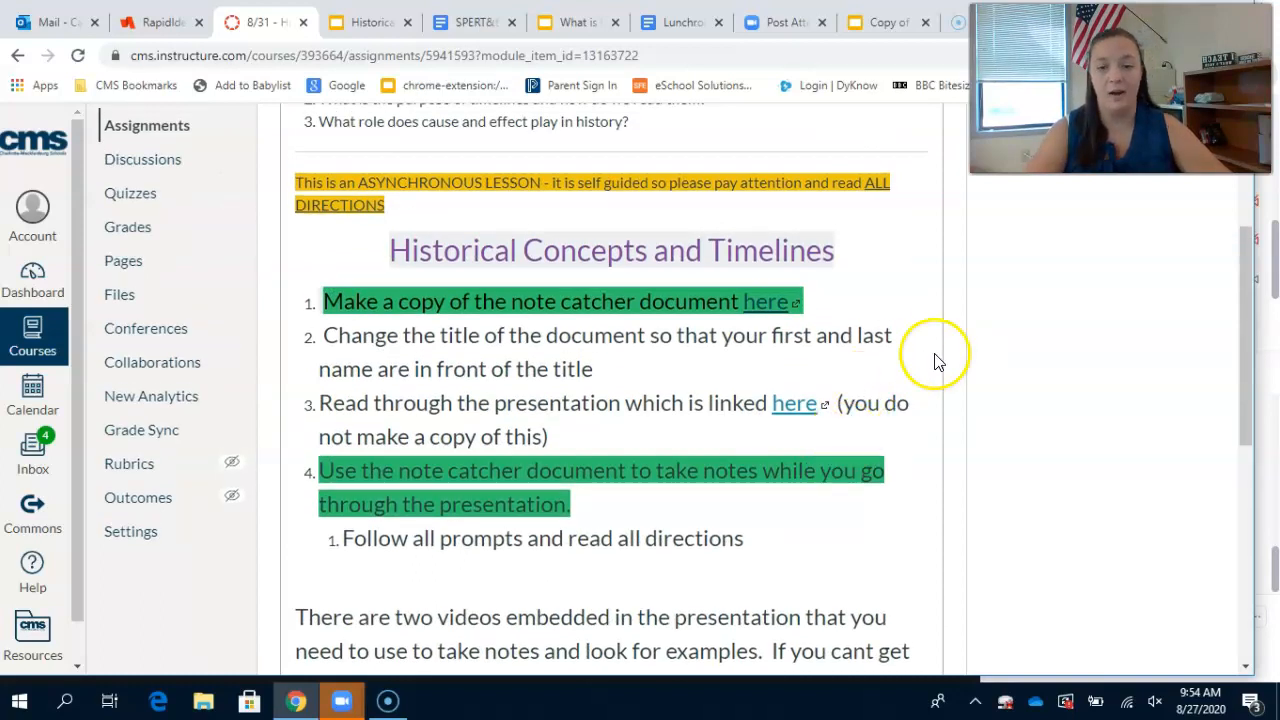
pyautogui.moveTo(950, 296)
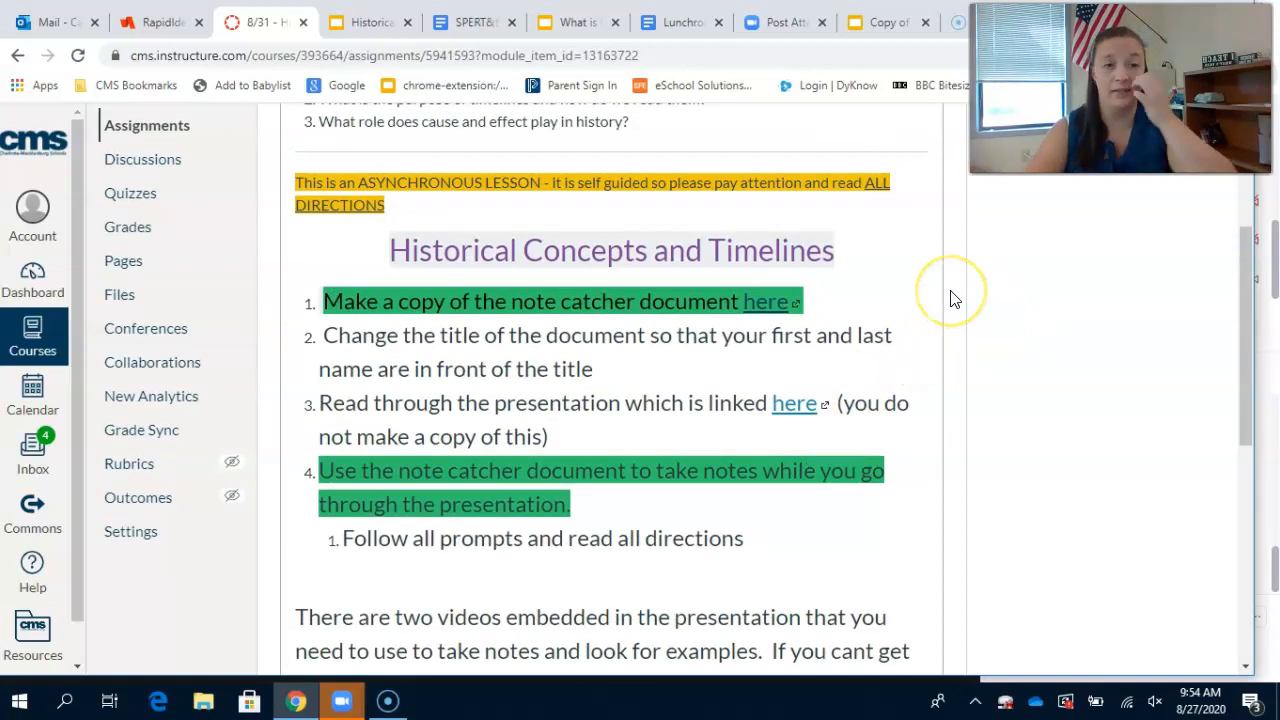